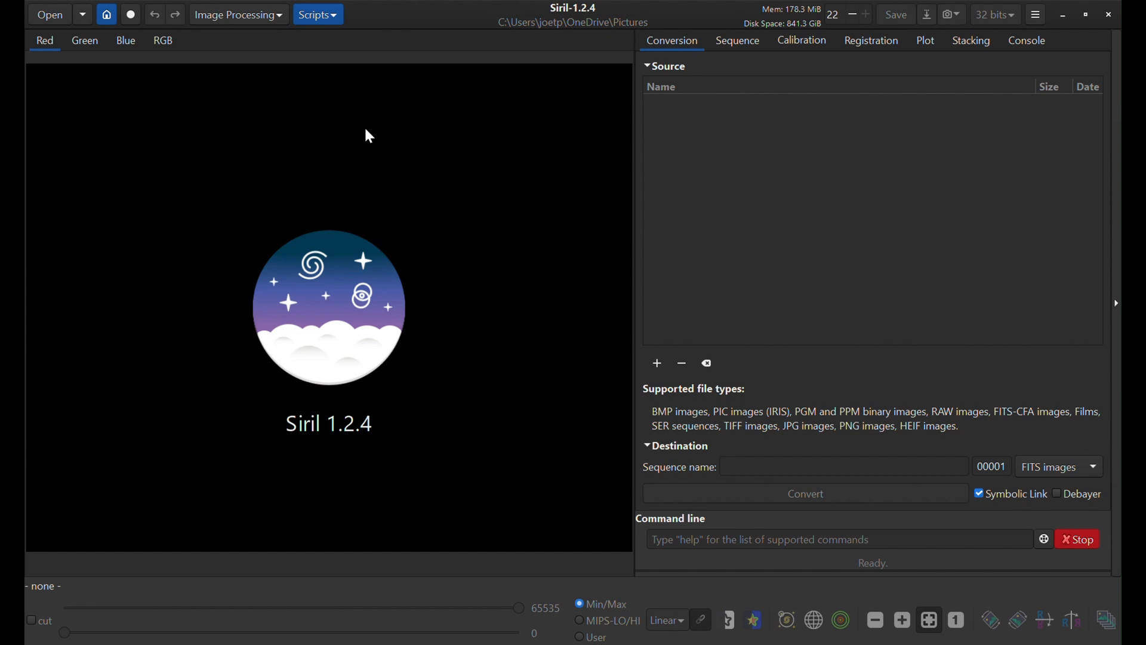
mouse_move(369, 193)
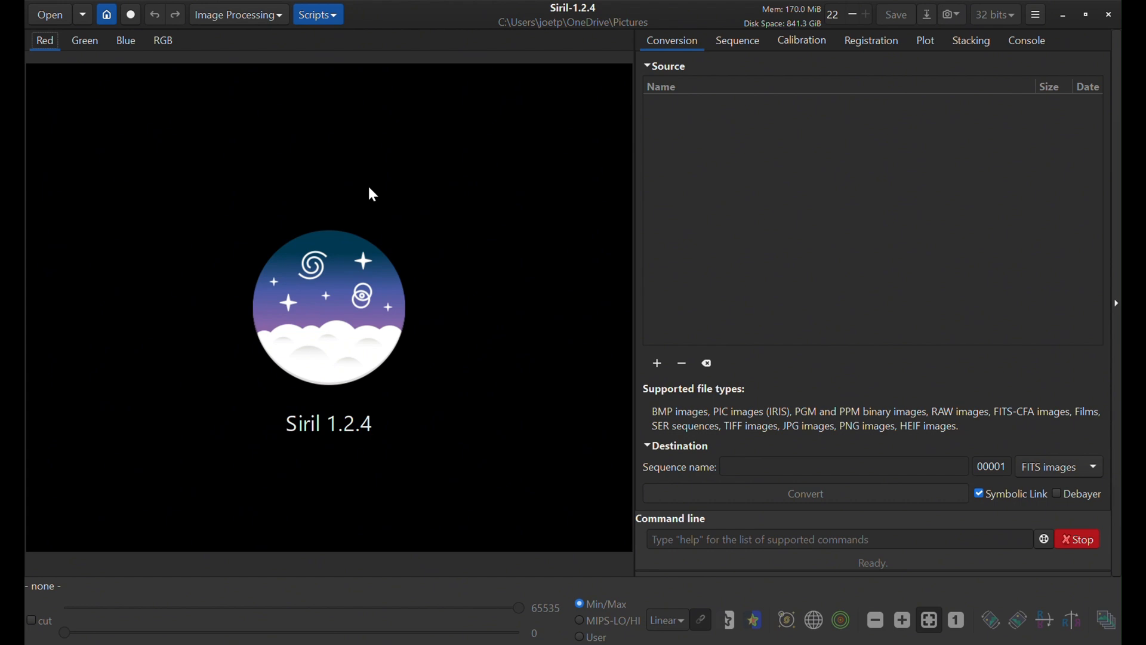
mouse_move(109, 66)
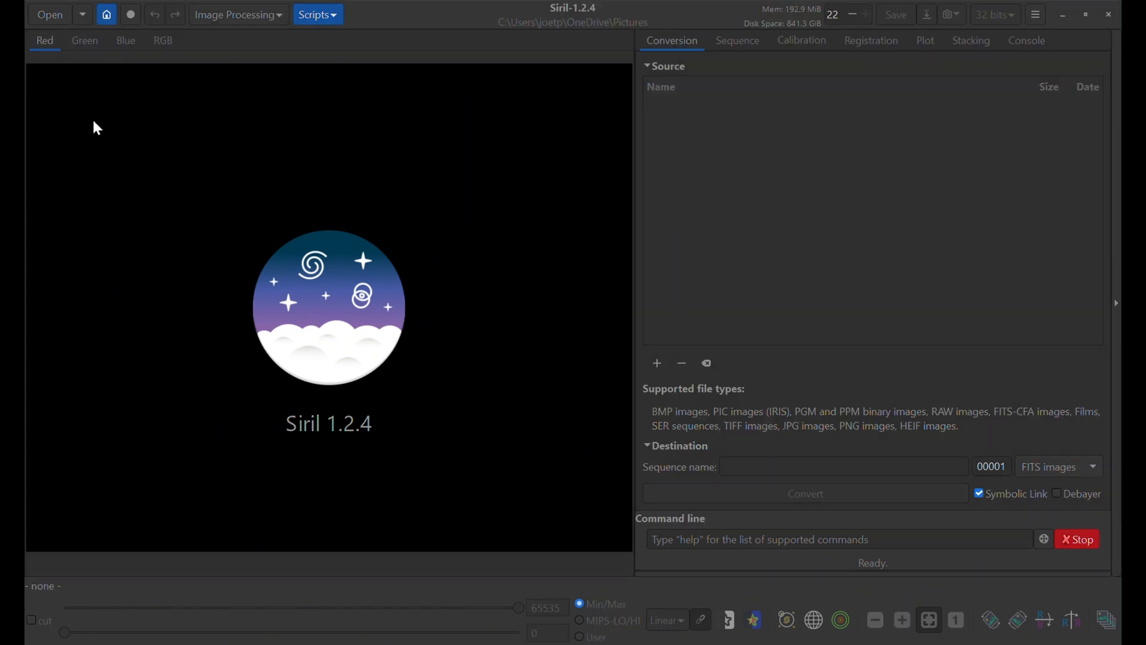
mouse_move(268, 86)
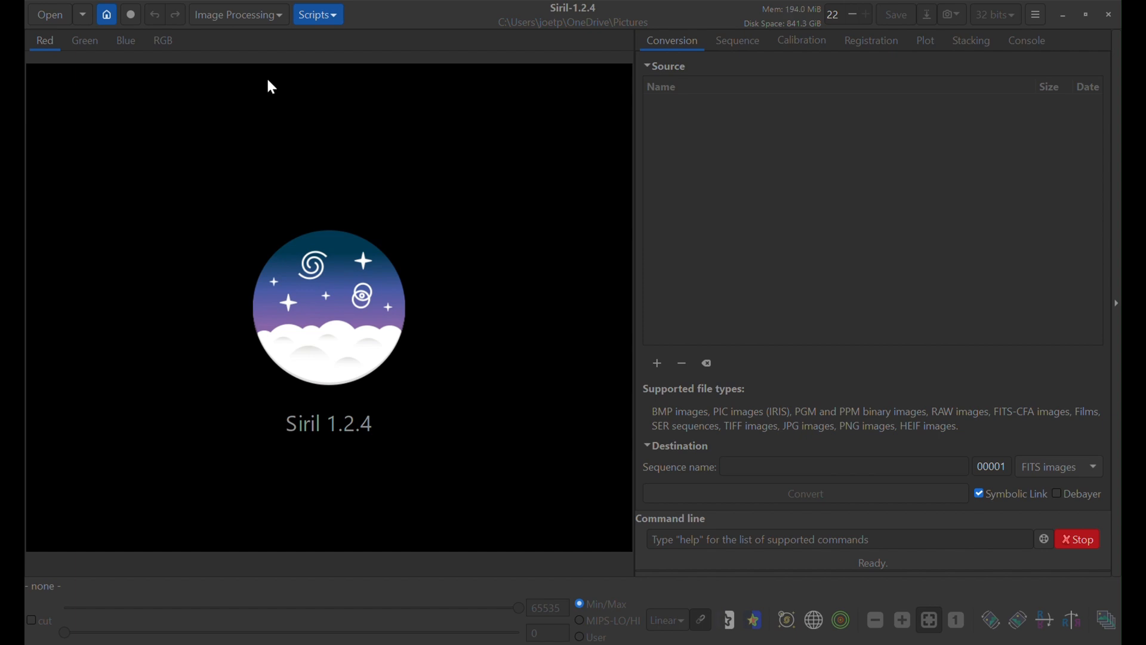
mouse_move(284, 90)
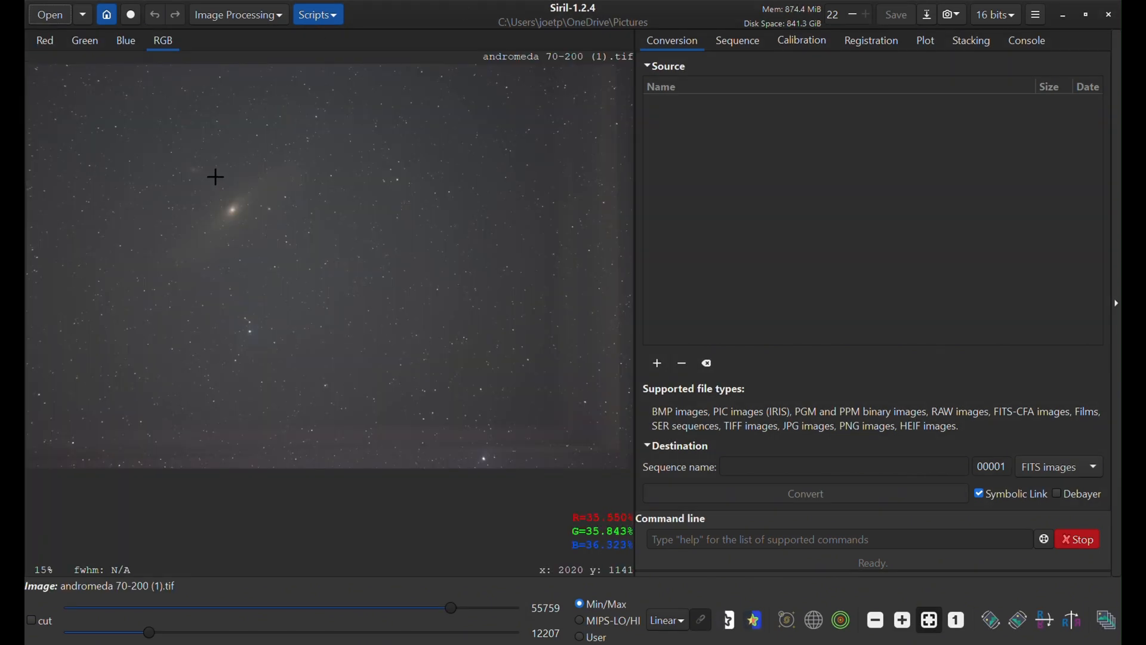
mouse_move(123, 119)
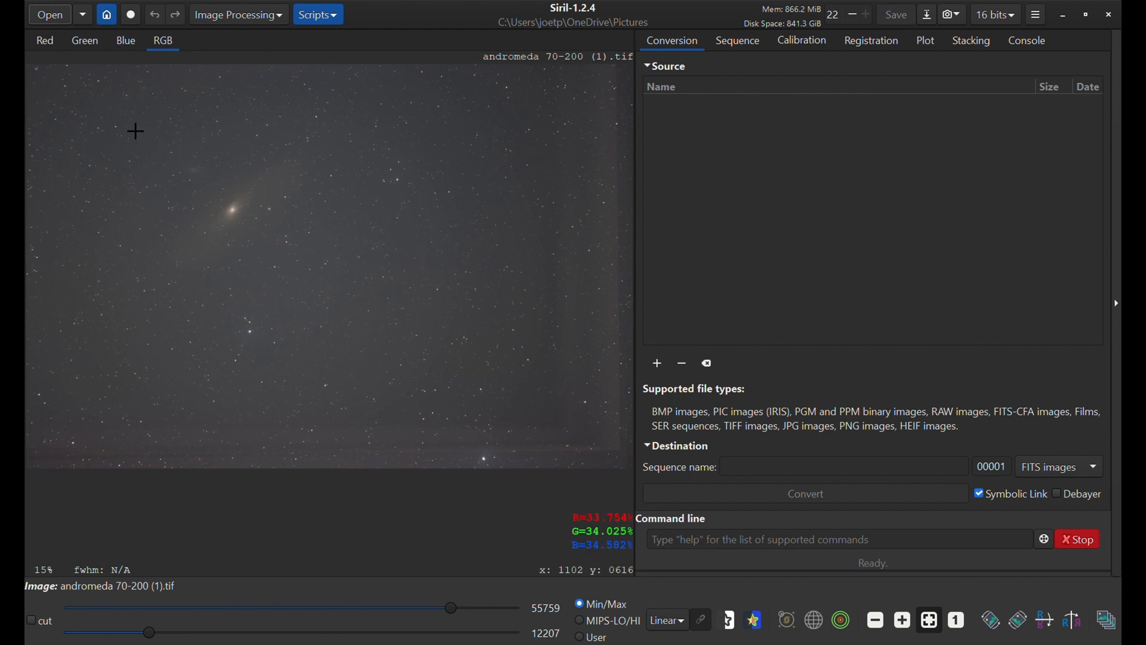
Drag across the auto-stretched stacked Andromeda image in Siril's view
drag(123, 117, 492, 394)
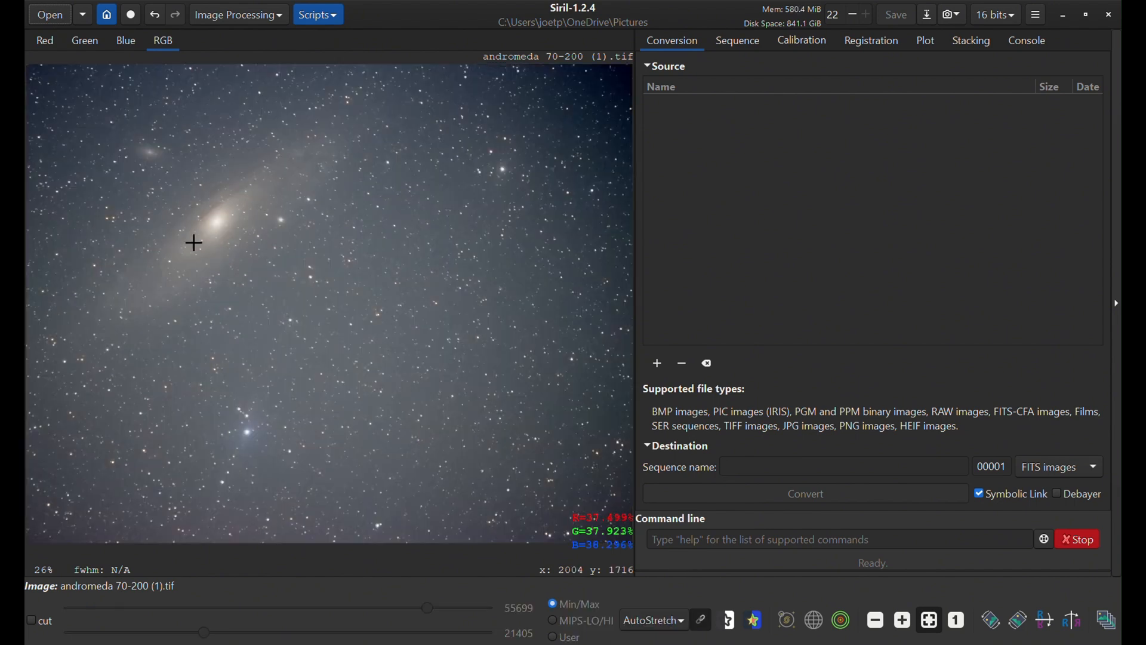
mouse_move(123, 160)
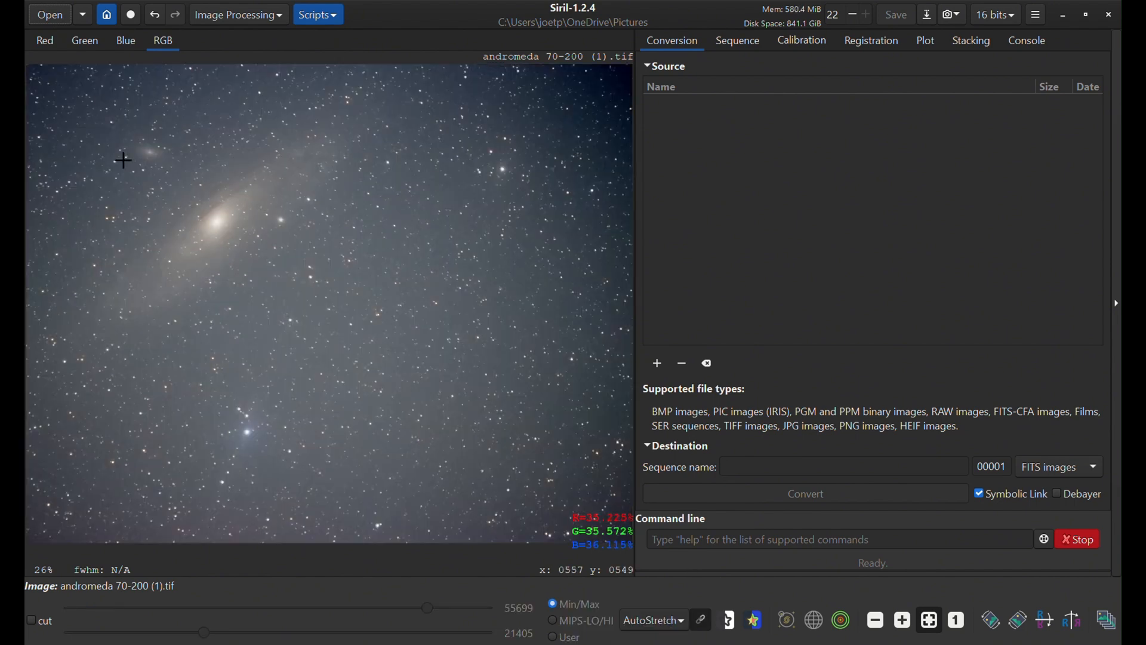
Open Siril's Image Processing tool list over the Andromeda image
click(238, 13)
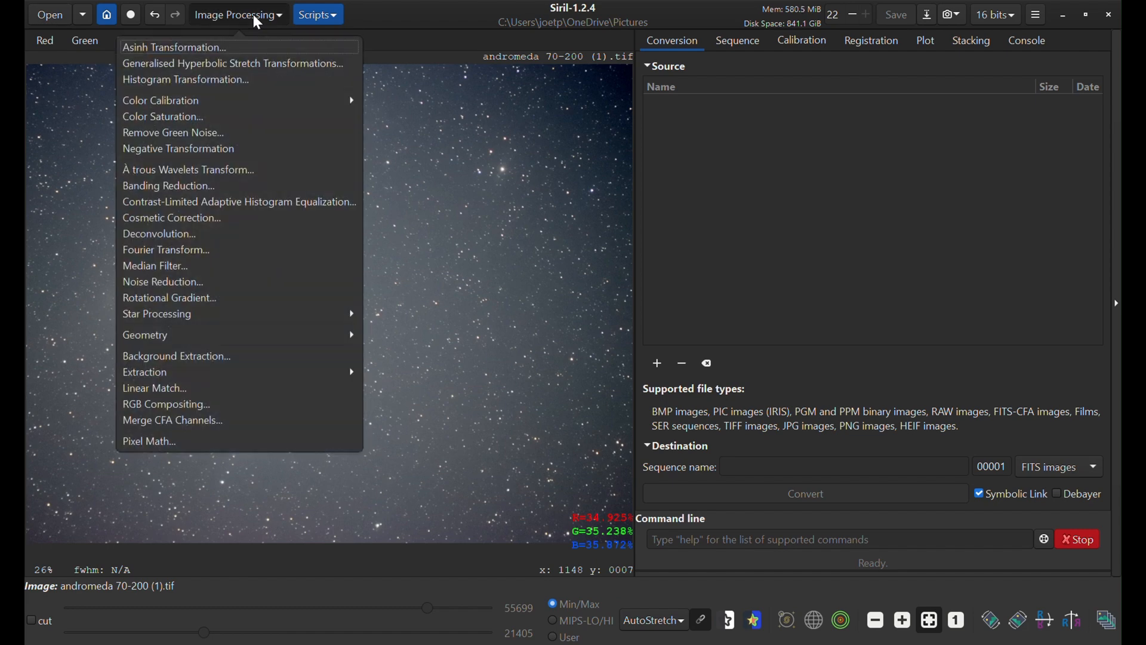
mouse_move(196, 101)
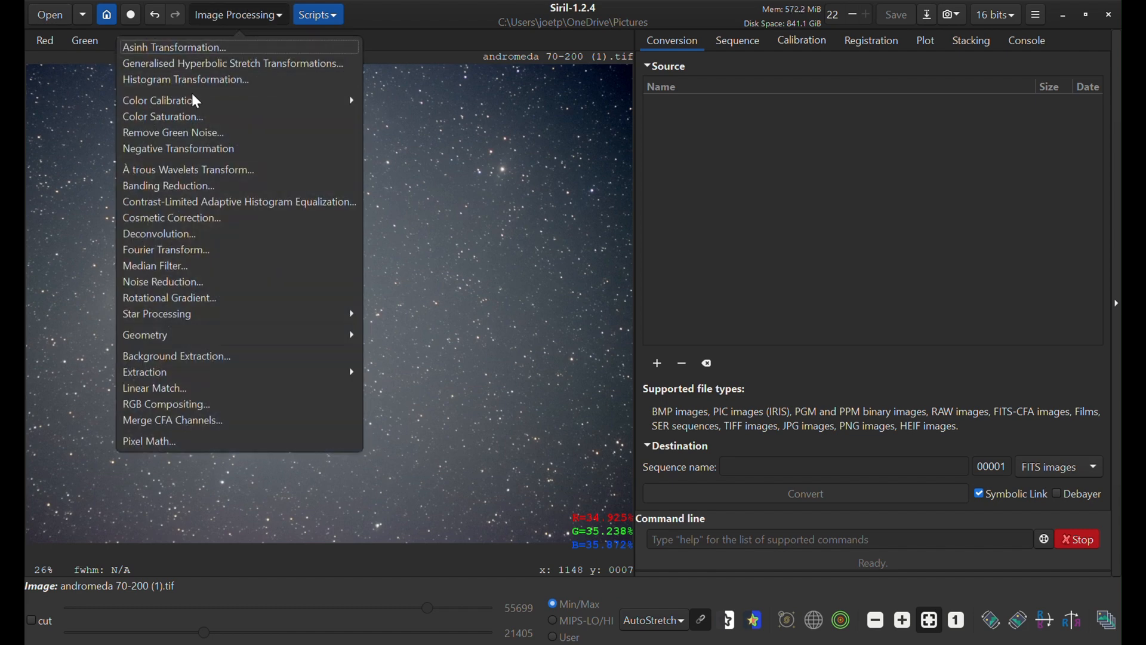
mouse_move(175, 356)
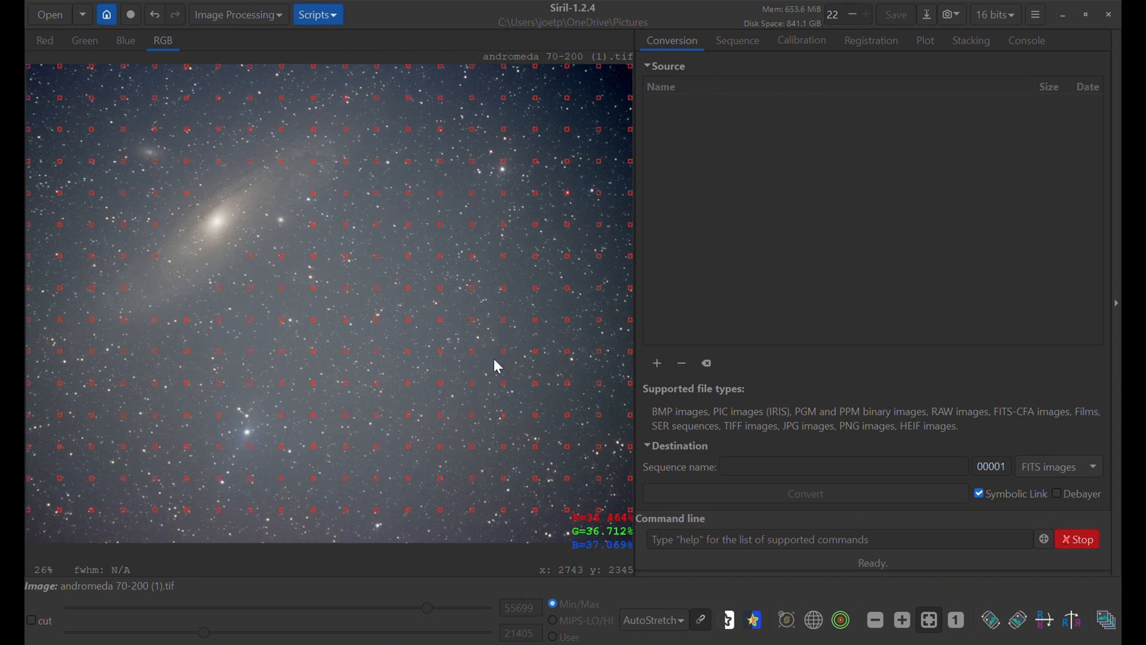
mouse_move(223, 256)
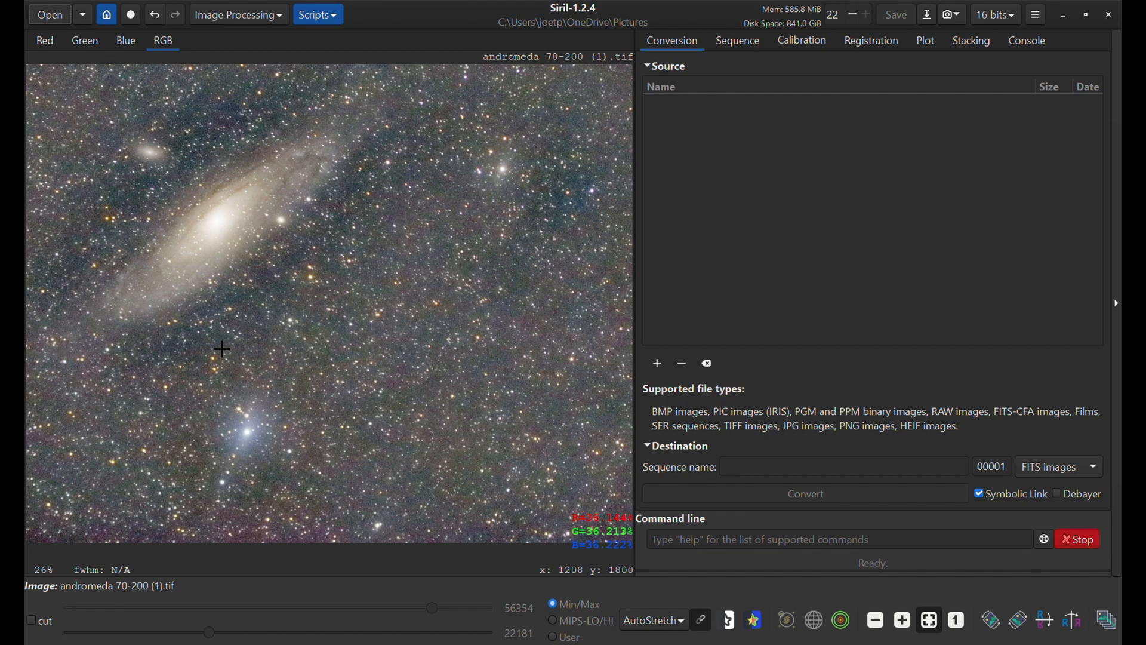
mouse_move(269, 37)
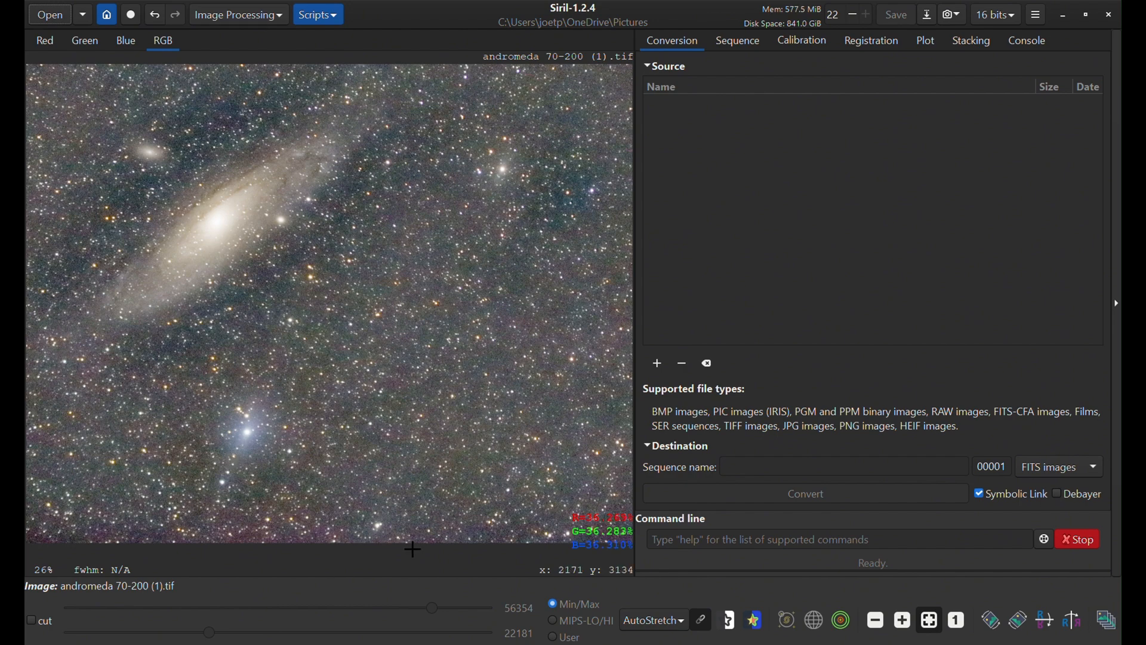
Apply a further Image Processing correction, darkening and neutralising the sky
click(237, 14)
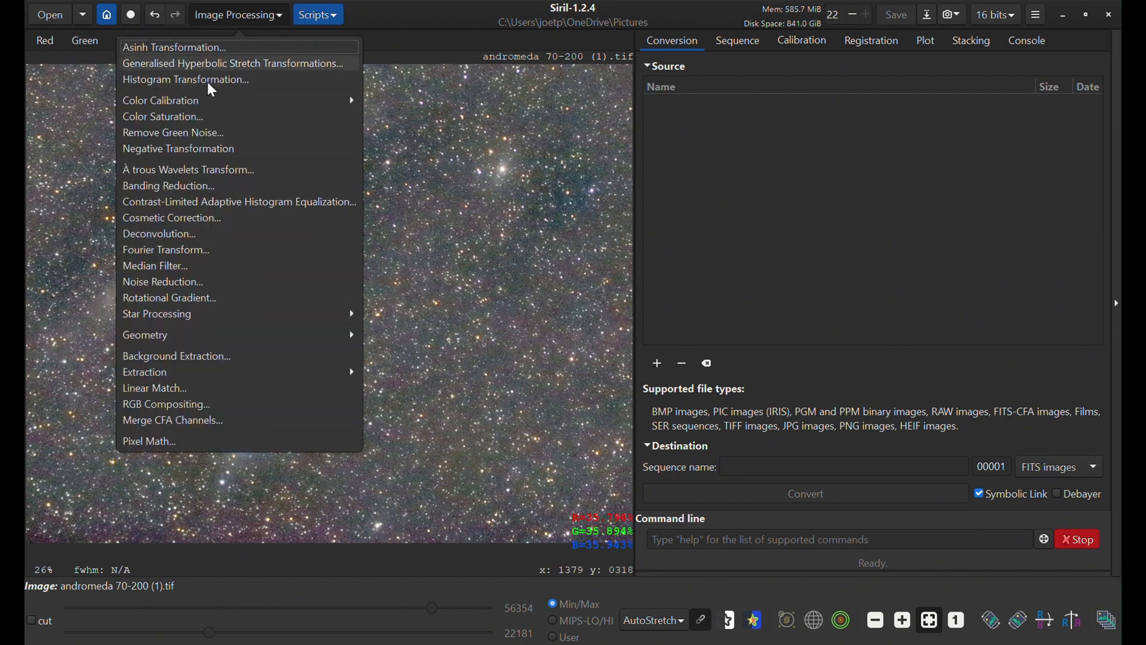
mouse_move(182, 140)
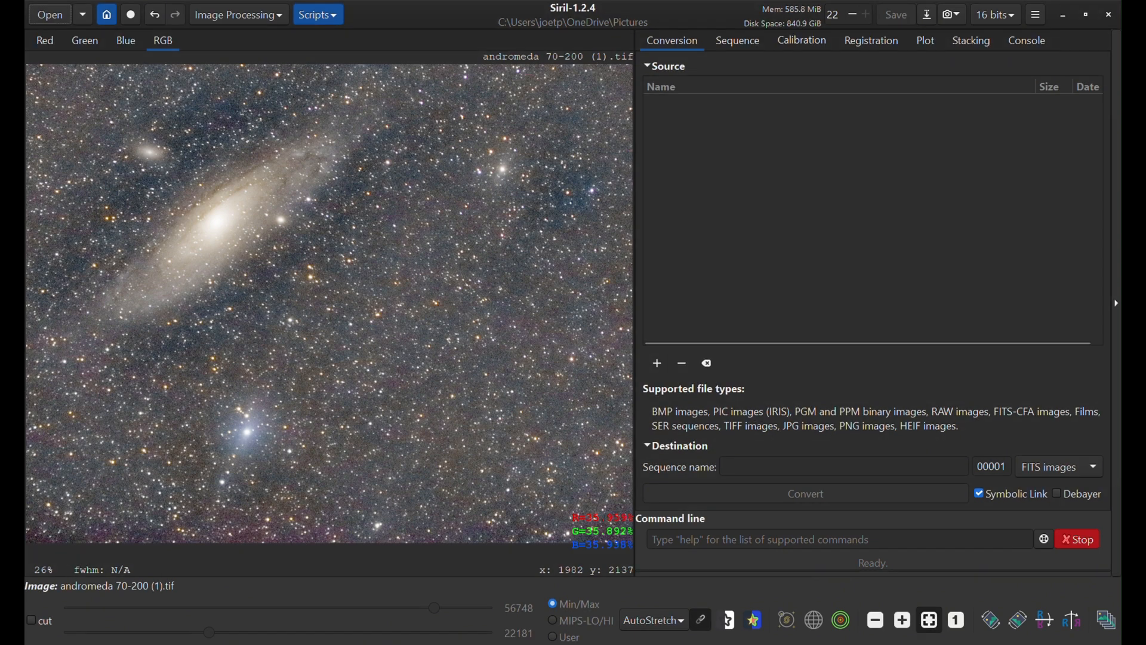
mouse_move(144, 563)
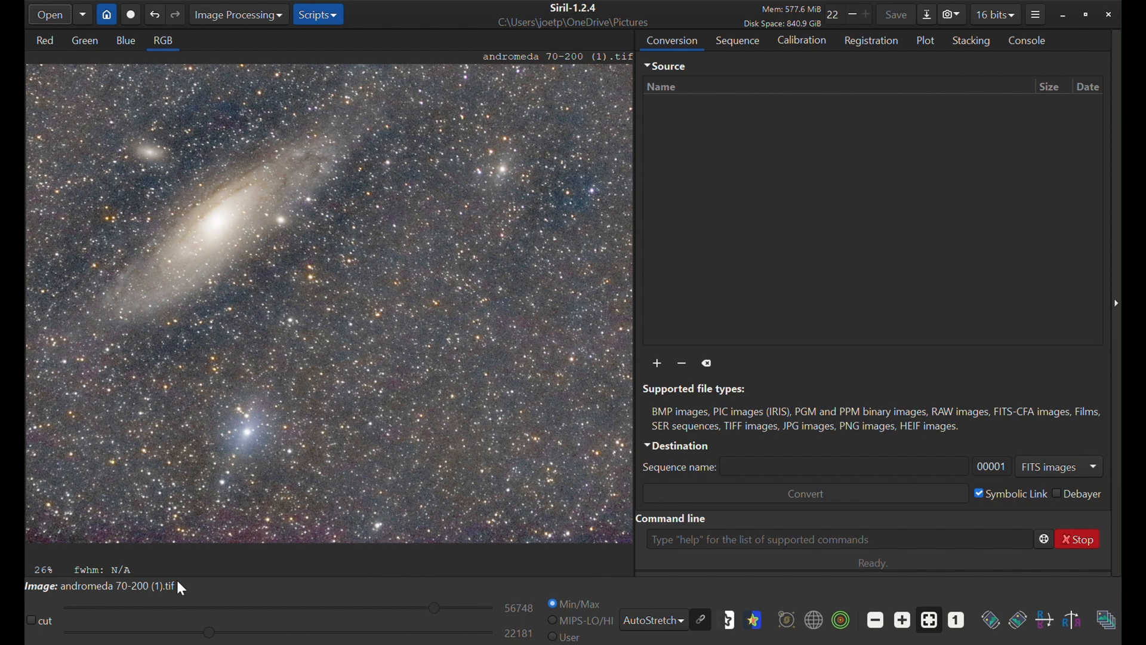
mouse_move(53, 82)
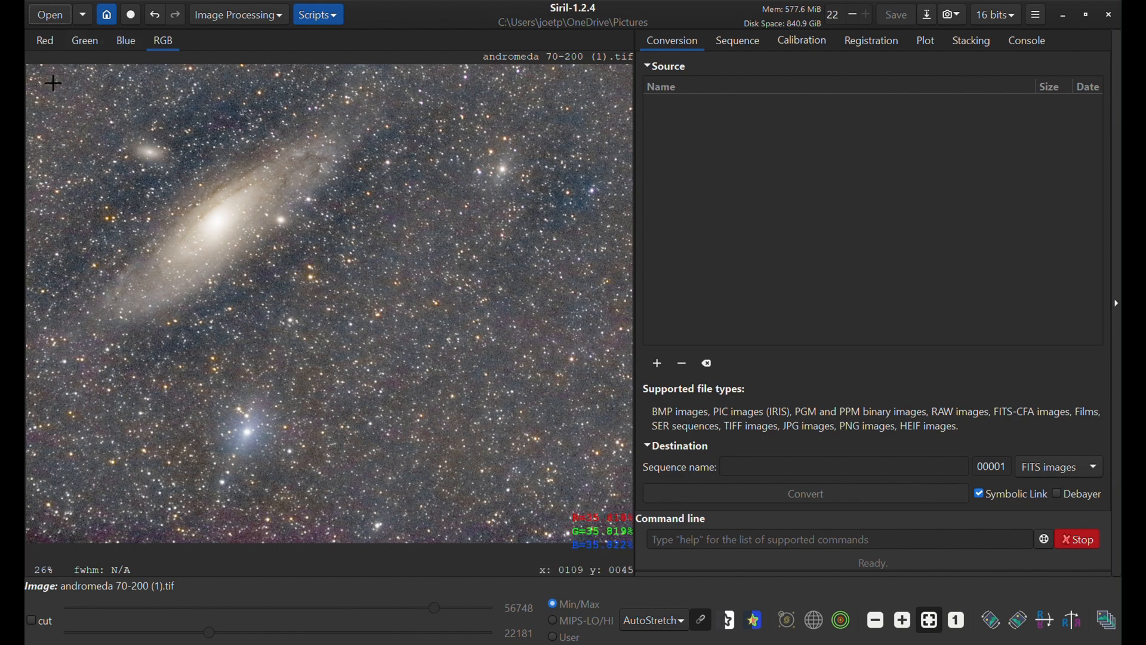
mouse_move(30, 70)
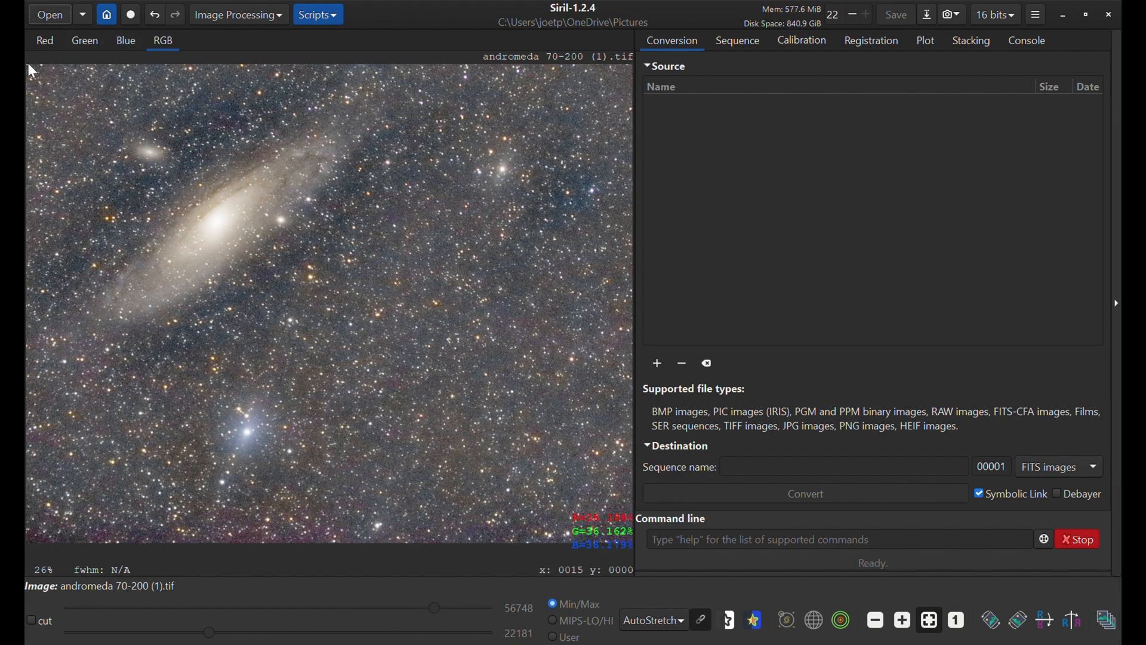
drag(29, 67, 595, 534)
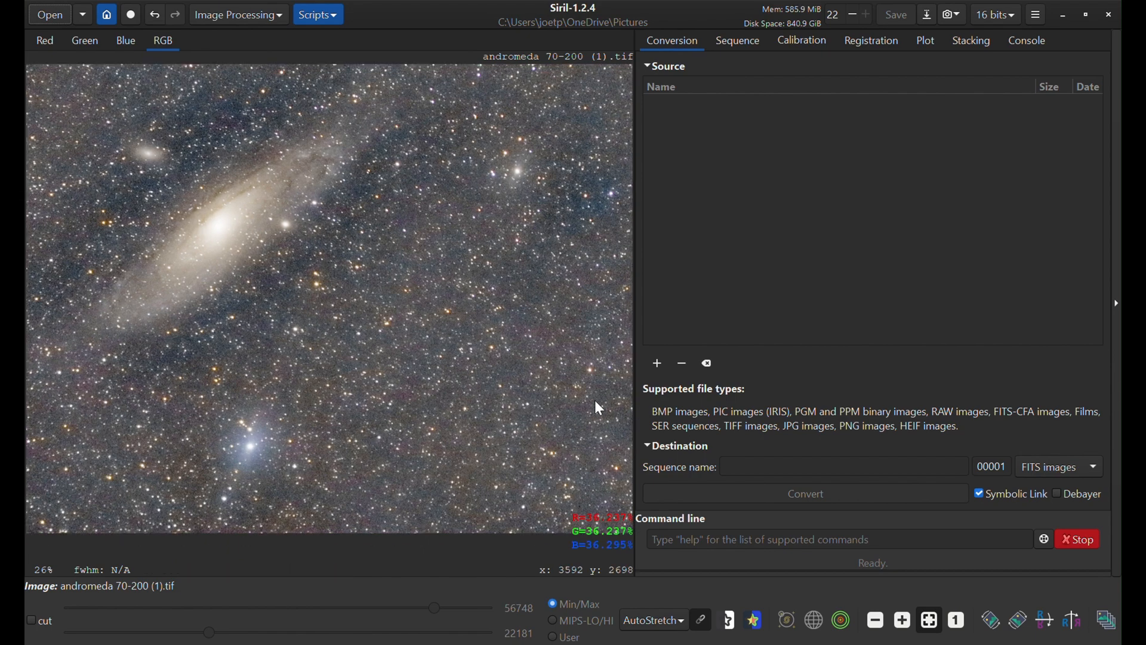
Open Siril's Image Processing tool list again for the histogram stretch
click(237, 14)
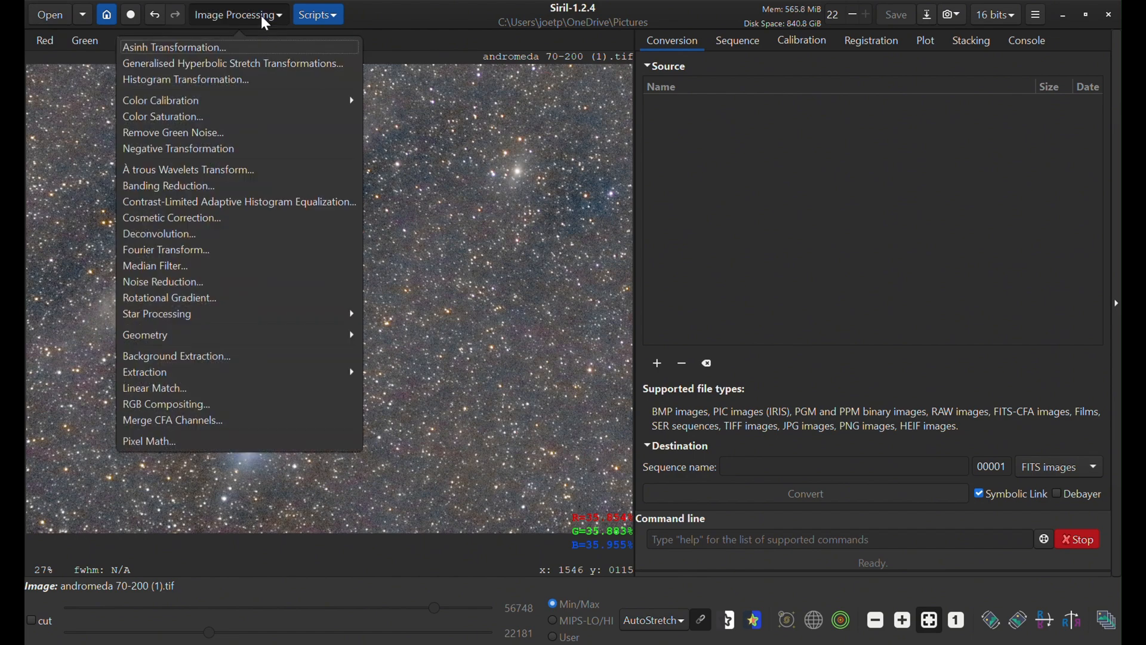
mouse_move(205, 79)
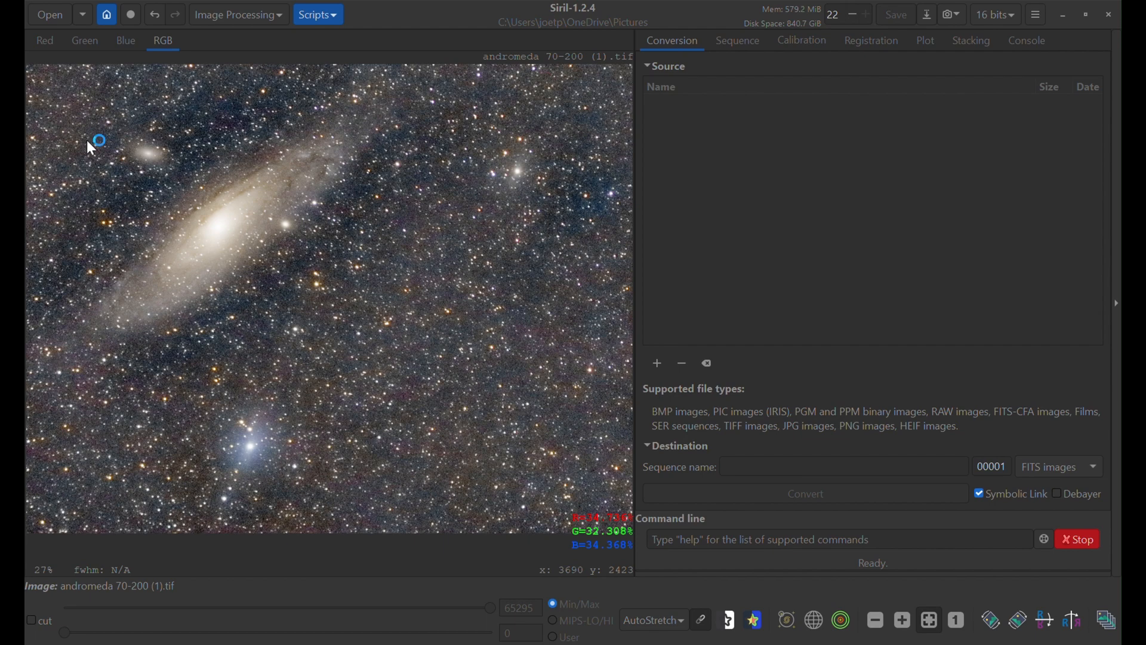
mouse_move(541, 423)
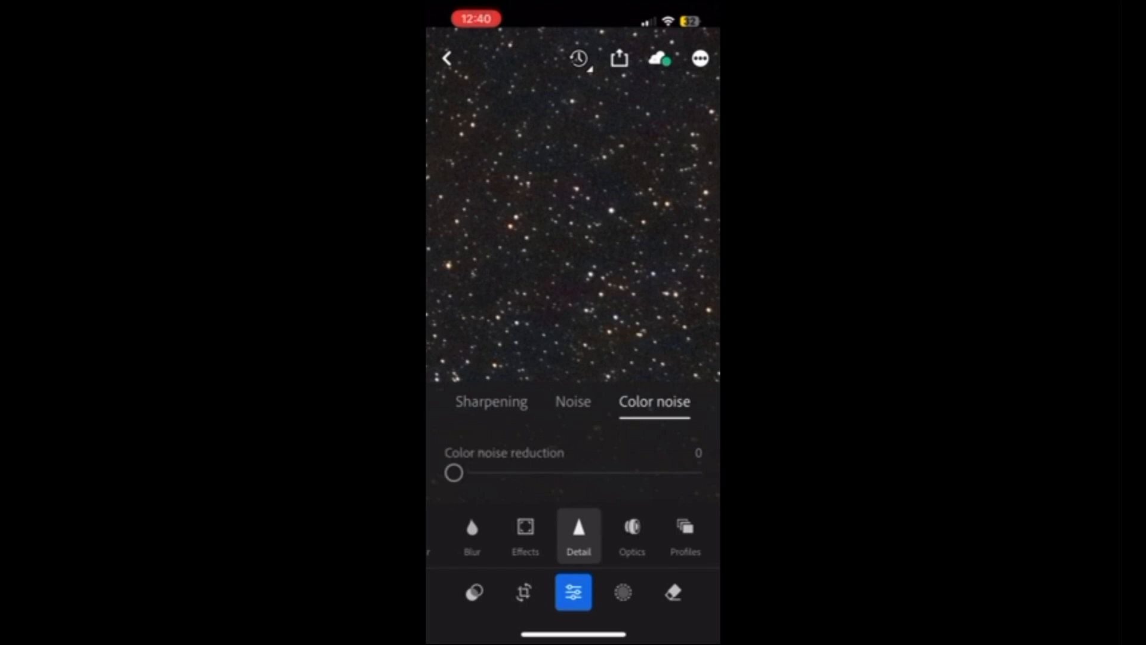
Pinch out to view the whole Andromeda photo in Lightroom's editor
drag(453, 472, 616, 383)
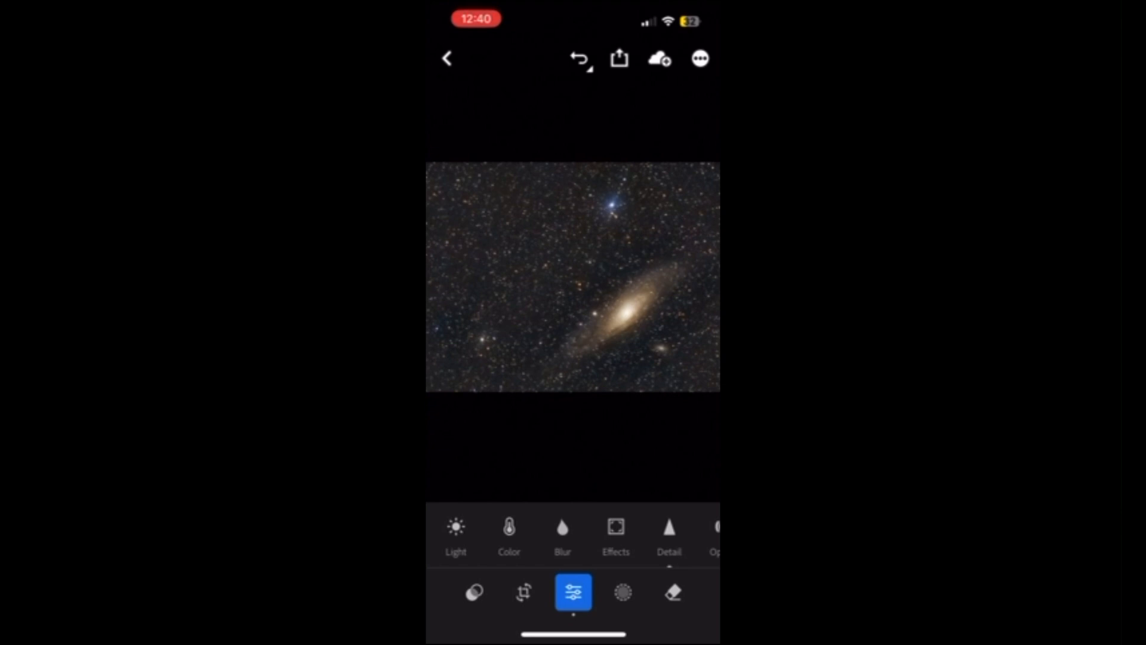
In the Light panel, settle Highlights at about −36 and try Shadows adjustments
click(456, 533)
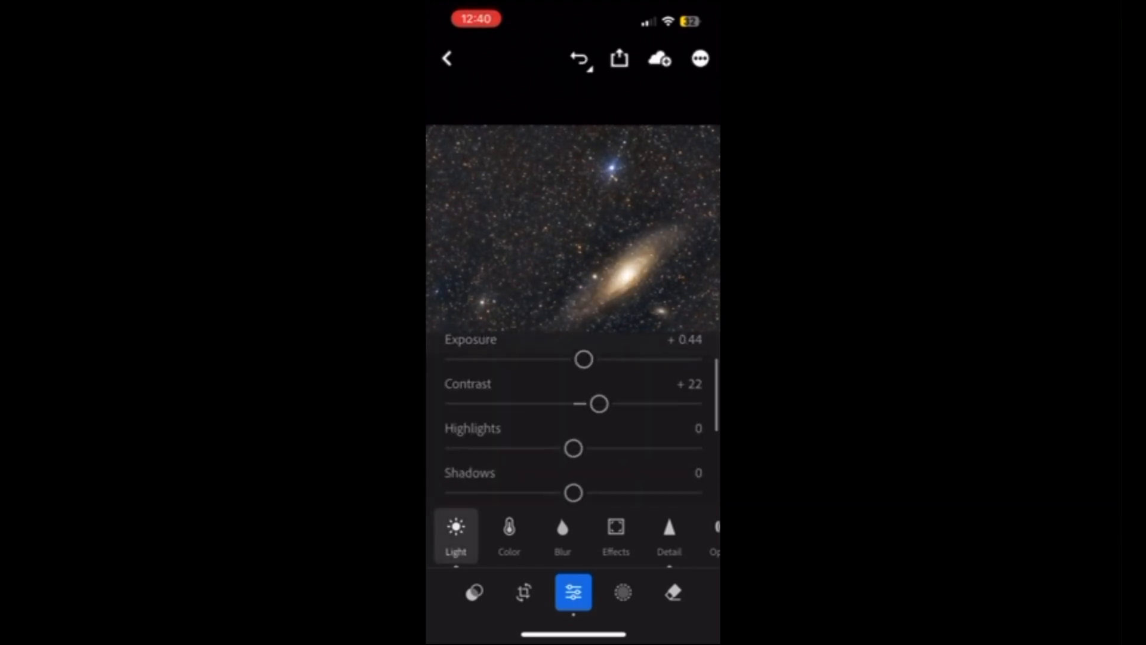
drag(572, 448, 514, 448)
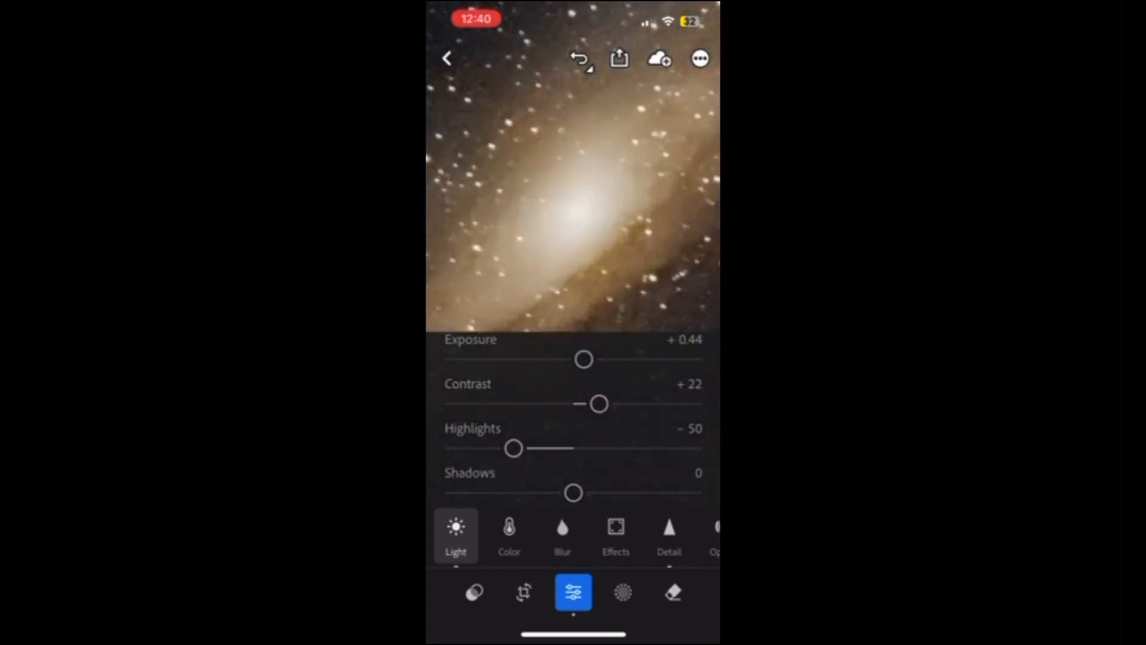
drag(513, 449, 654, 448)
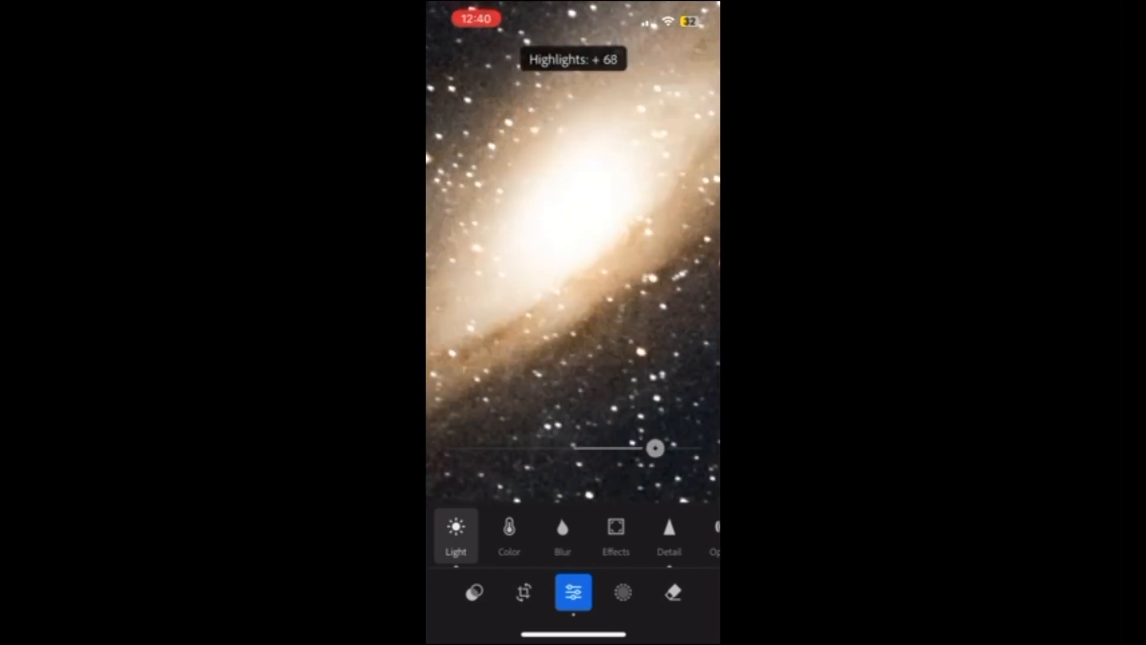
drag(654, 447, 514, 447)
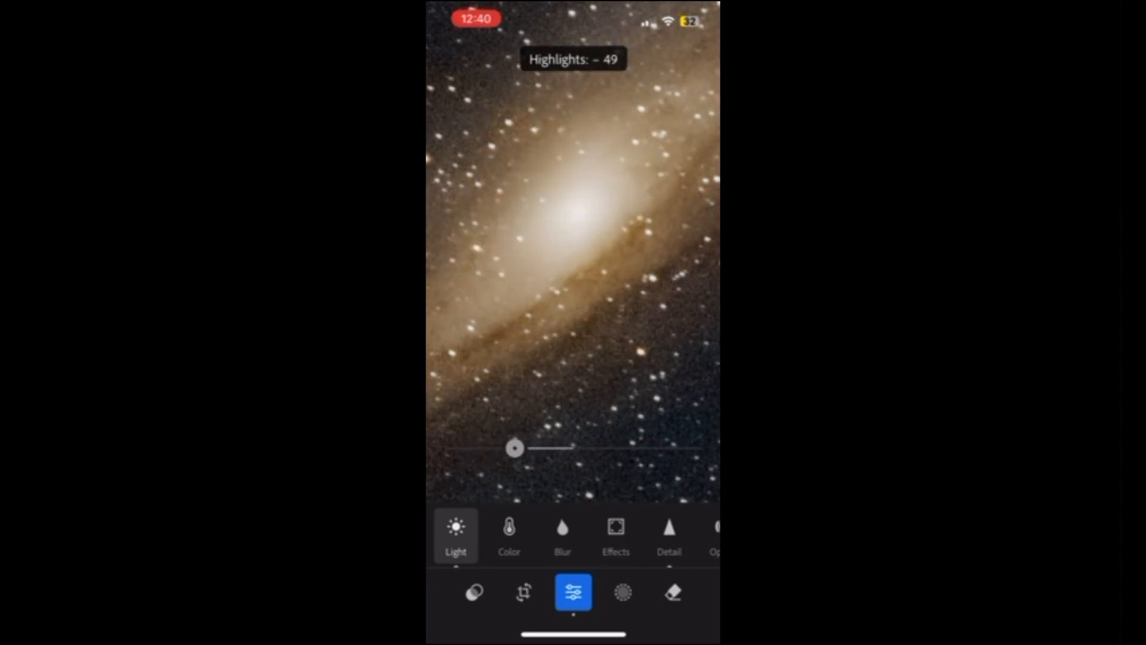
drag(514, 447, 530, 447)
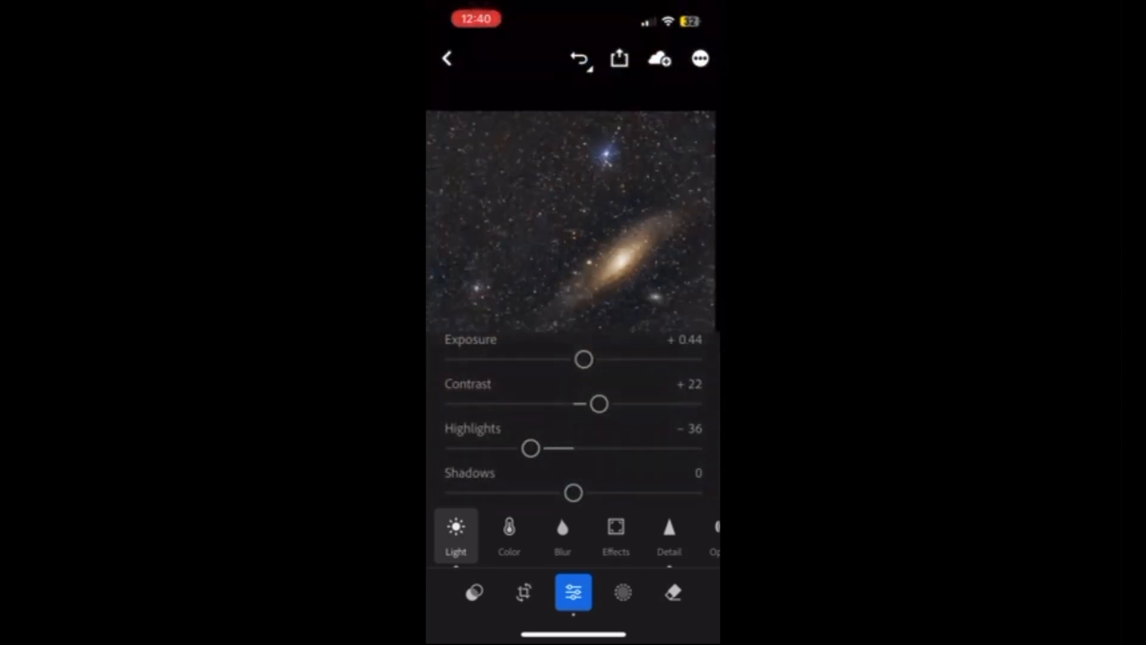
drag(574, 493, 592, 493)
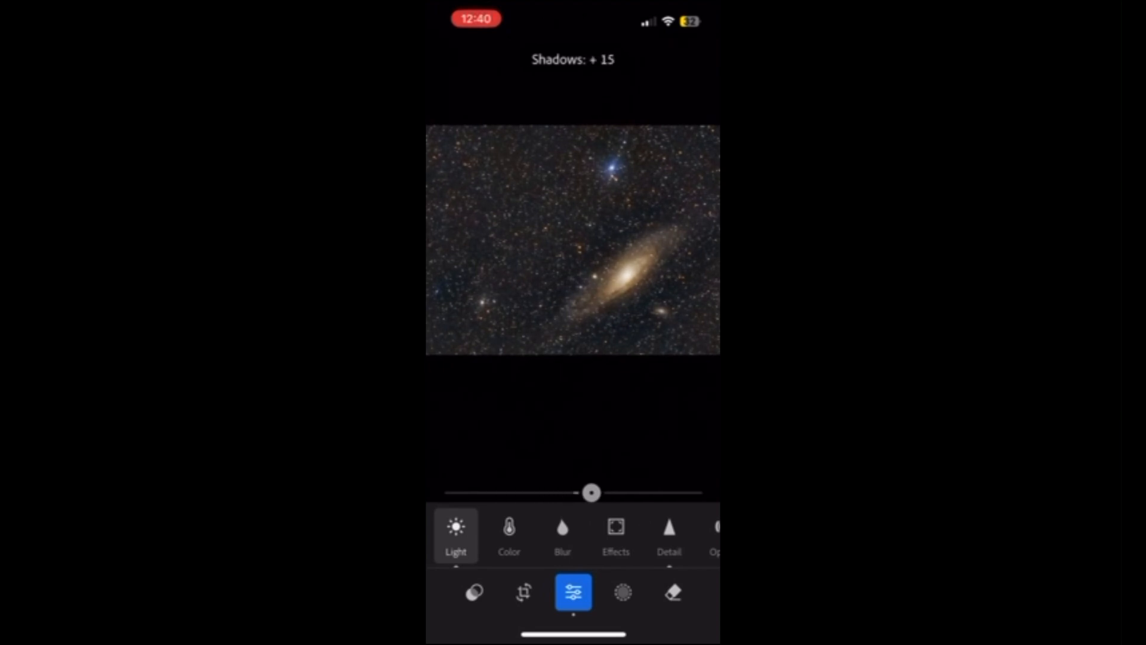
drag(591, 492, 531, 493)
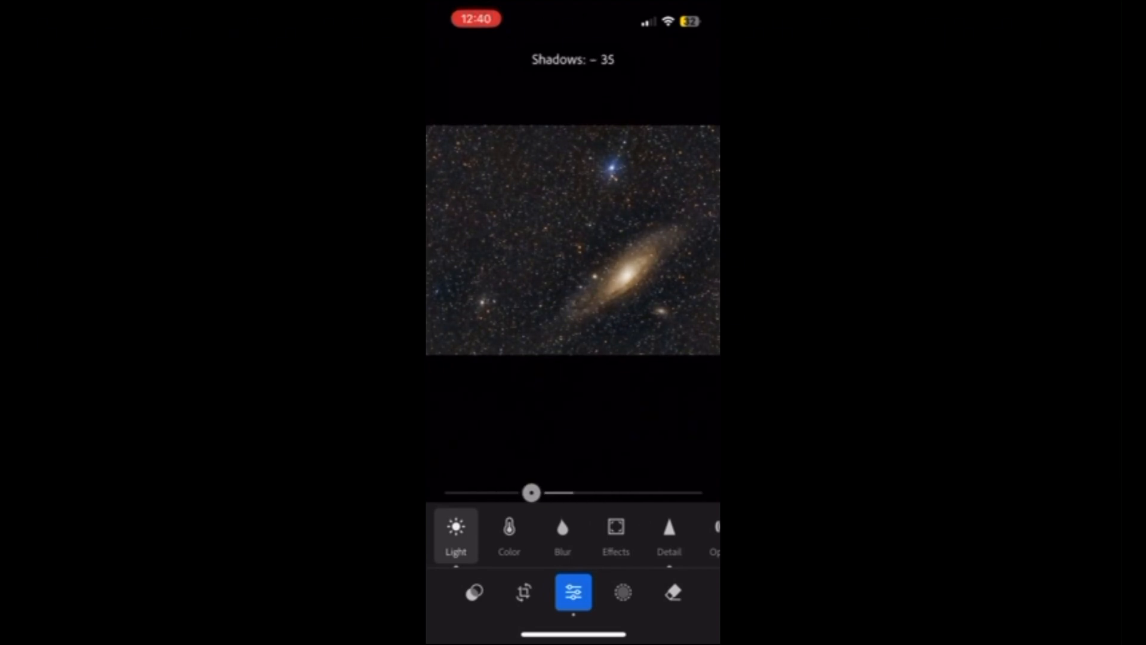
drag(530, 492, 590, 369)
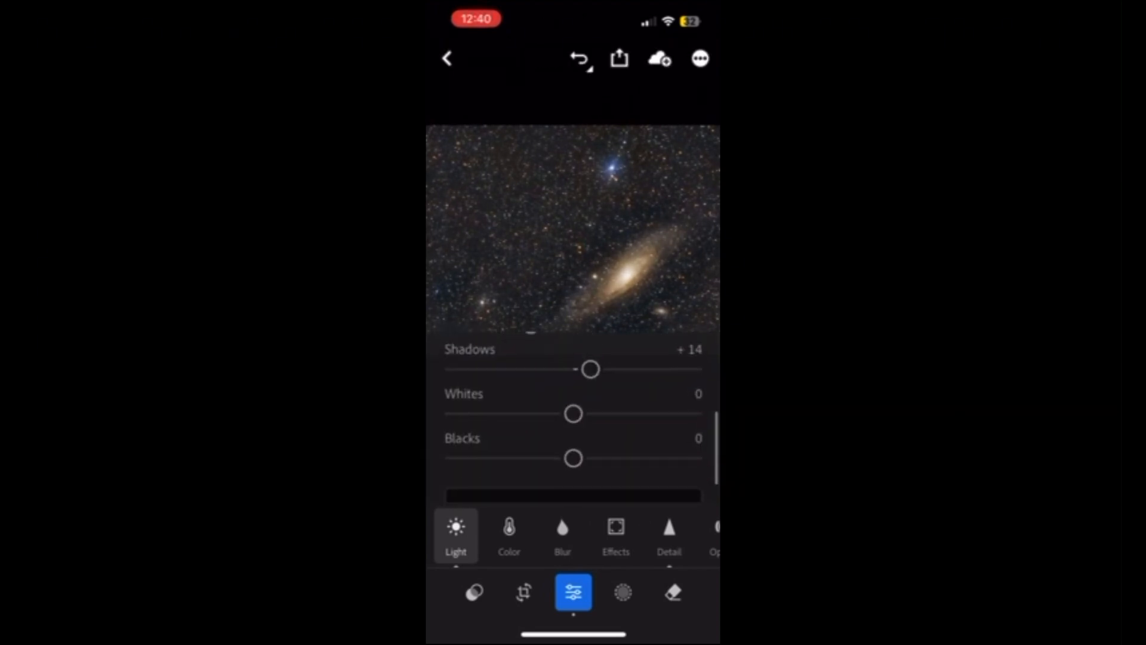
Set Whites to +10, Shadows to +74 and Blacks to −48
drag(574, 414, 571, 398)
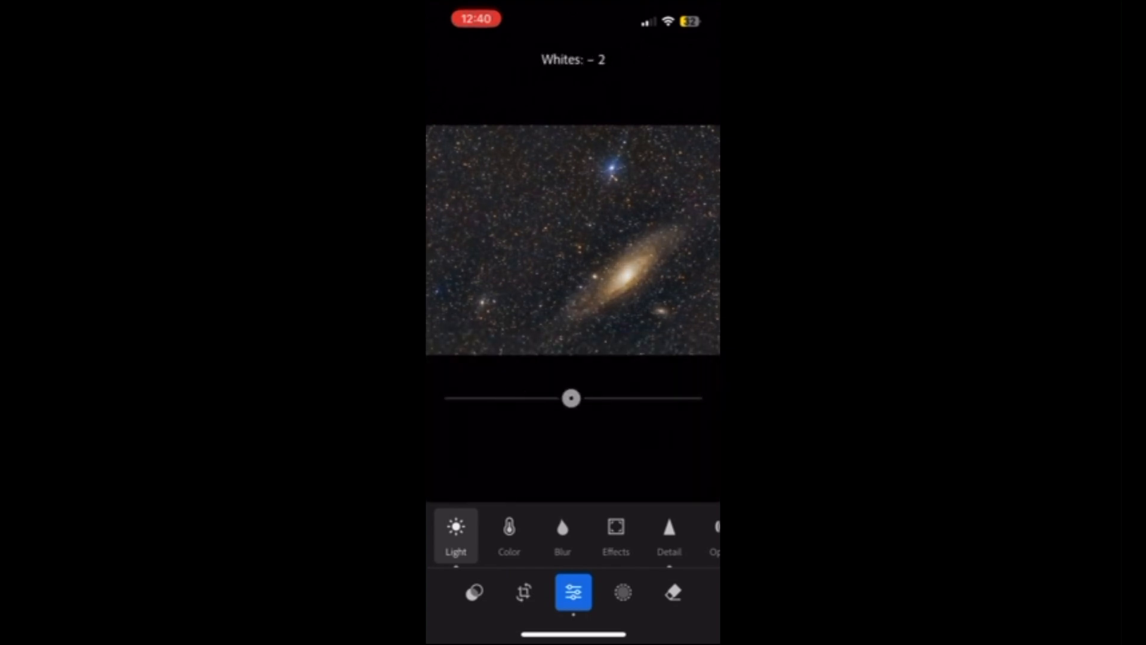
drag(571, 398, 691, 398)
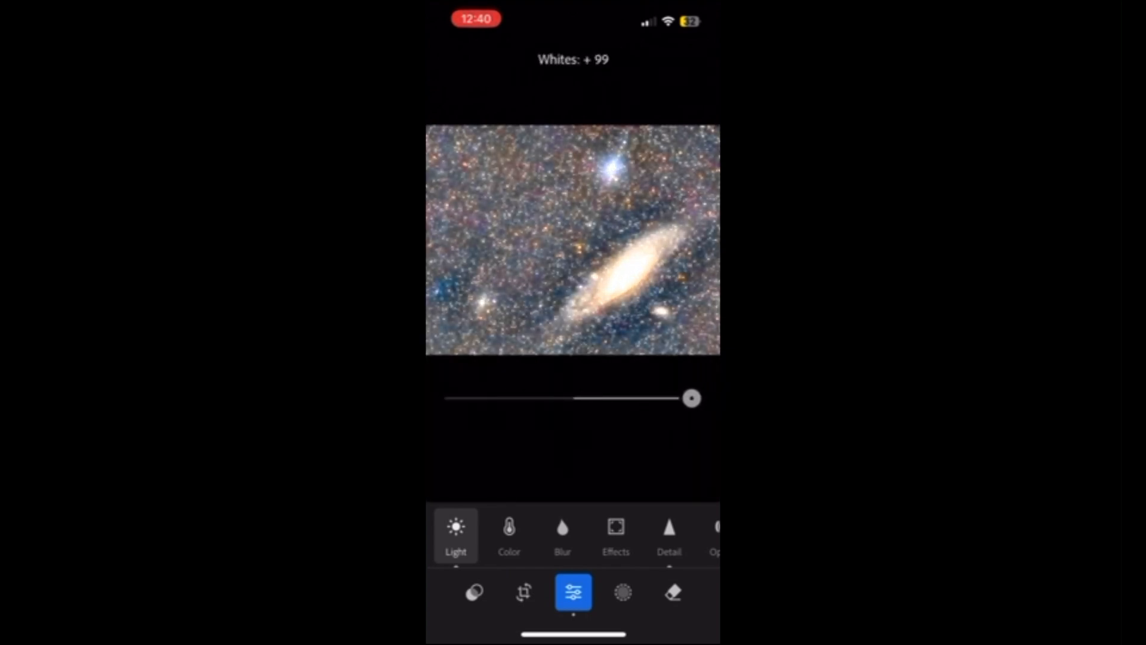
drag(690, 397, 595, 397)
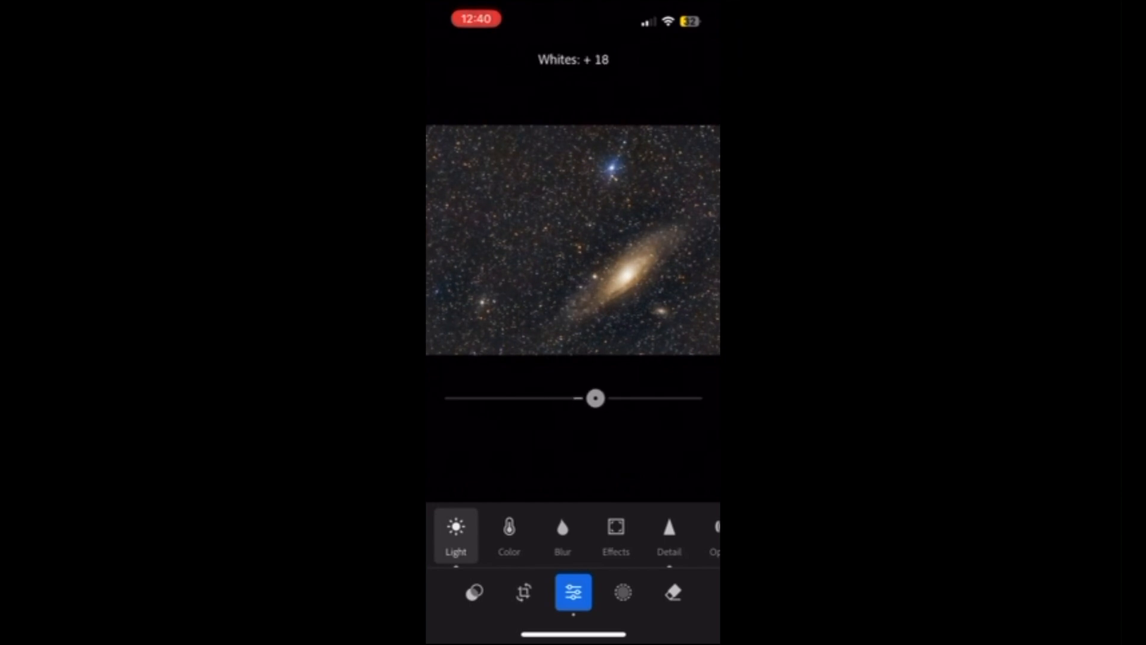
drag(595, 398, 537, 442)
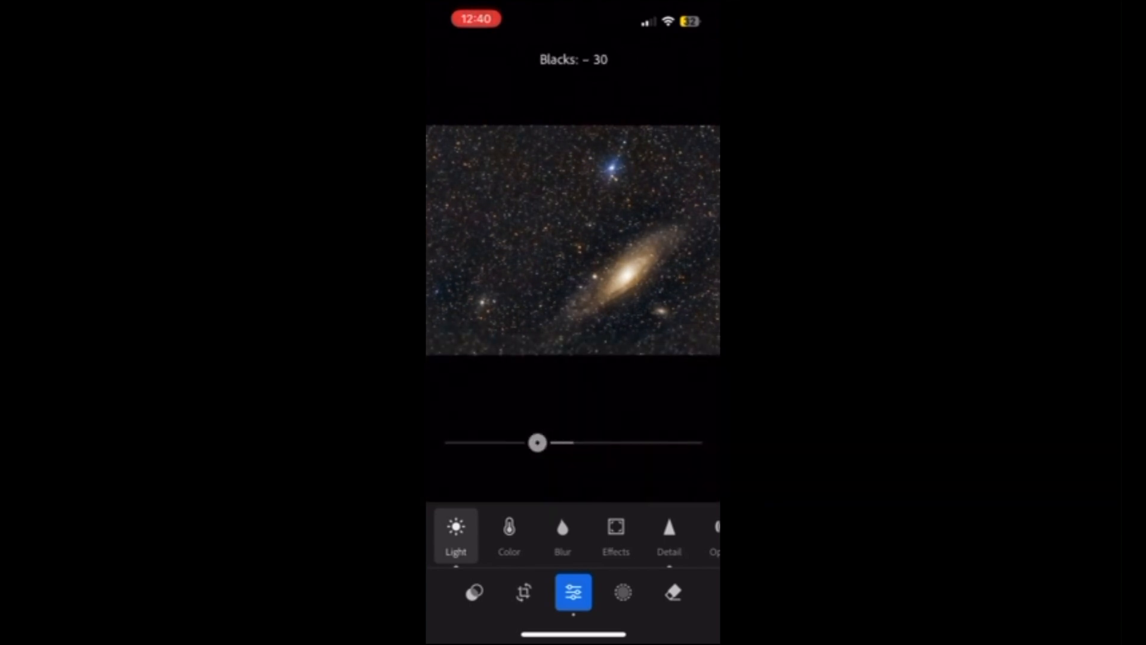
drag(537, 443, 506, 442)
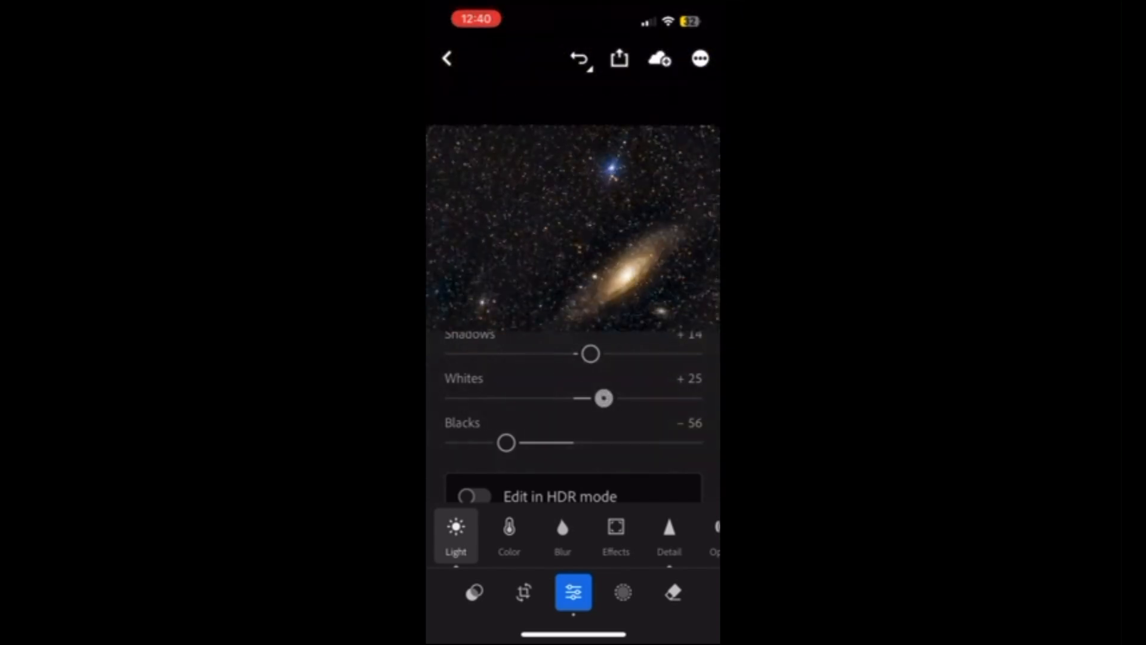
drag(602, 398, 593, 397)
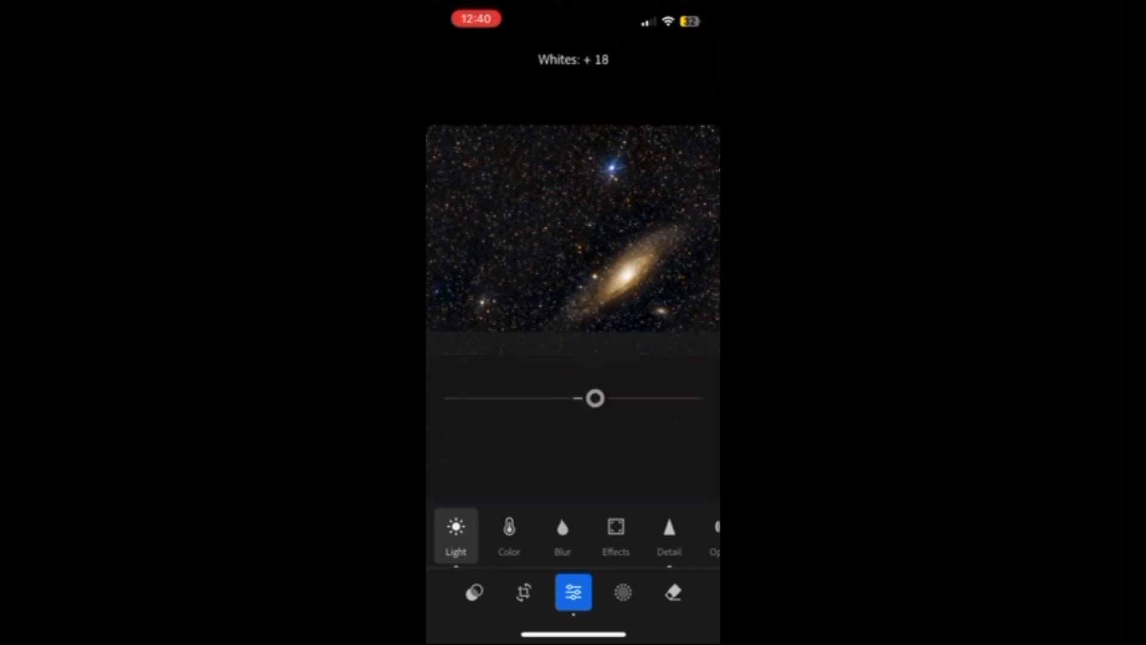
drag(595, 398, 647, 391)
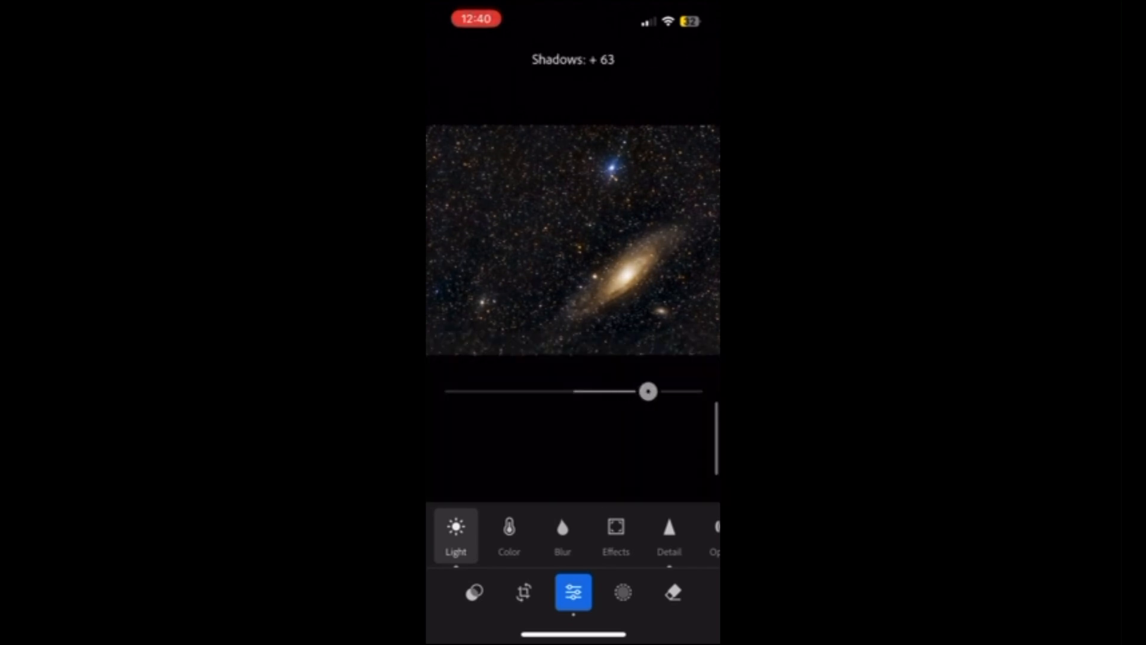
drag(647, 391, 661, 391)
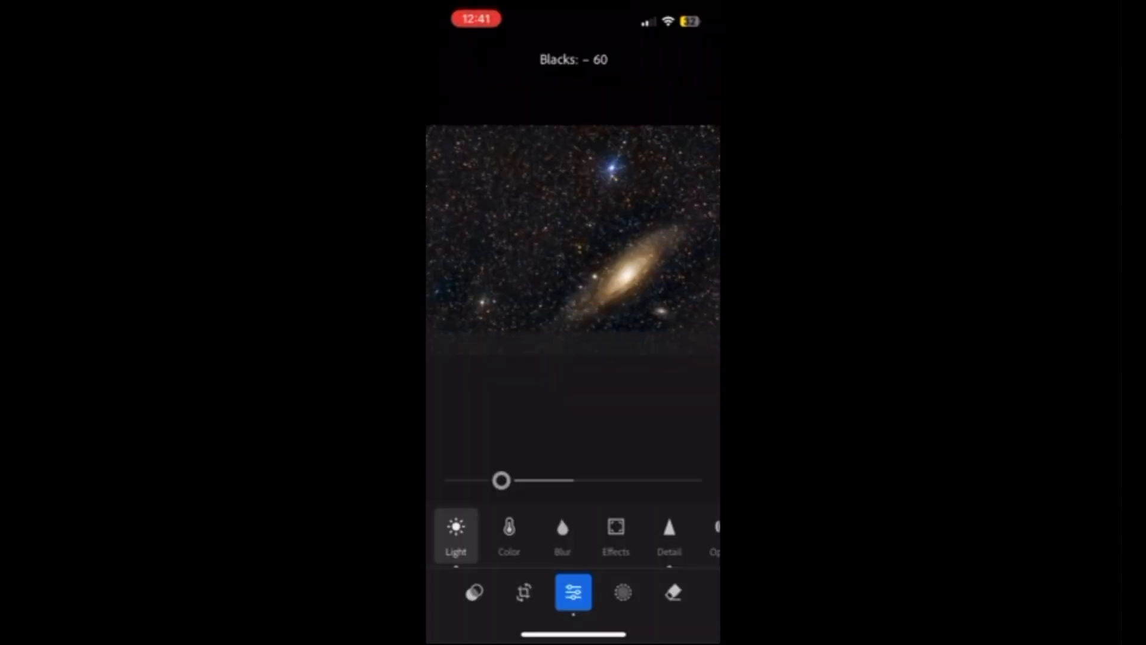
drag(501, 480, 515, 480)
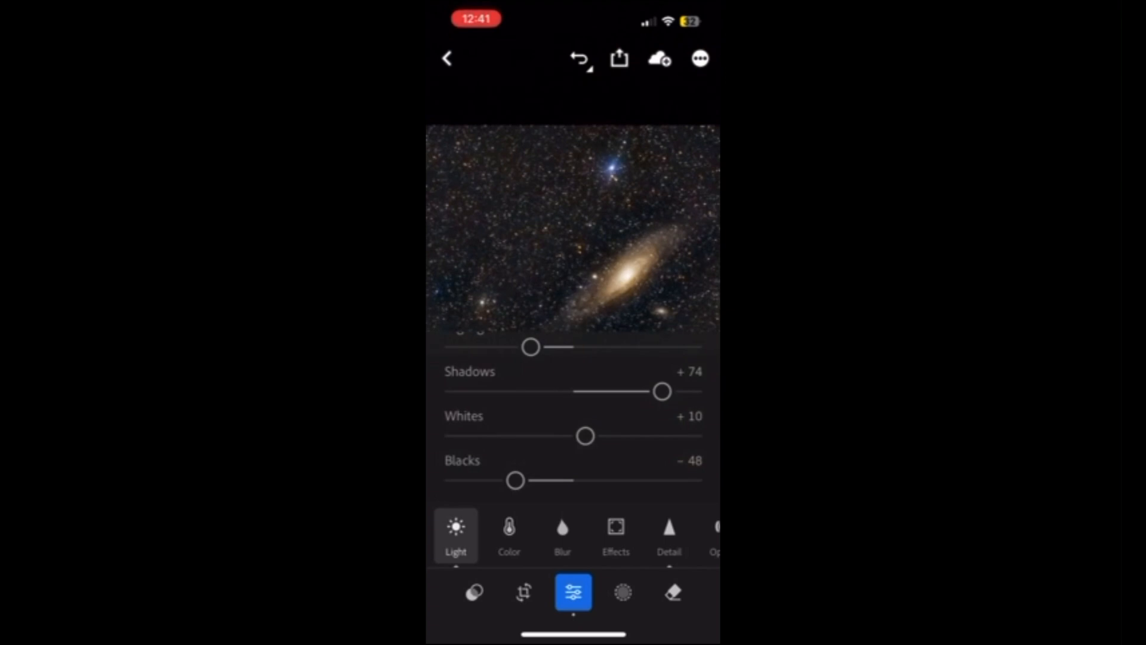
Open Color mix and set red saturation −63 and orange saturation +9
click(509, 533)
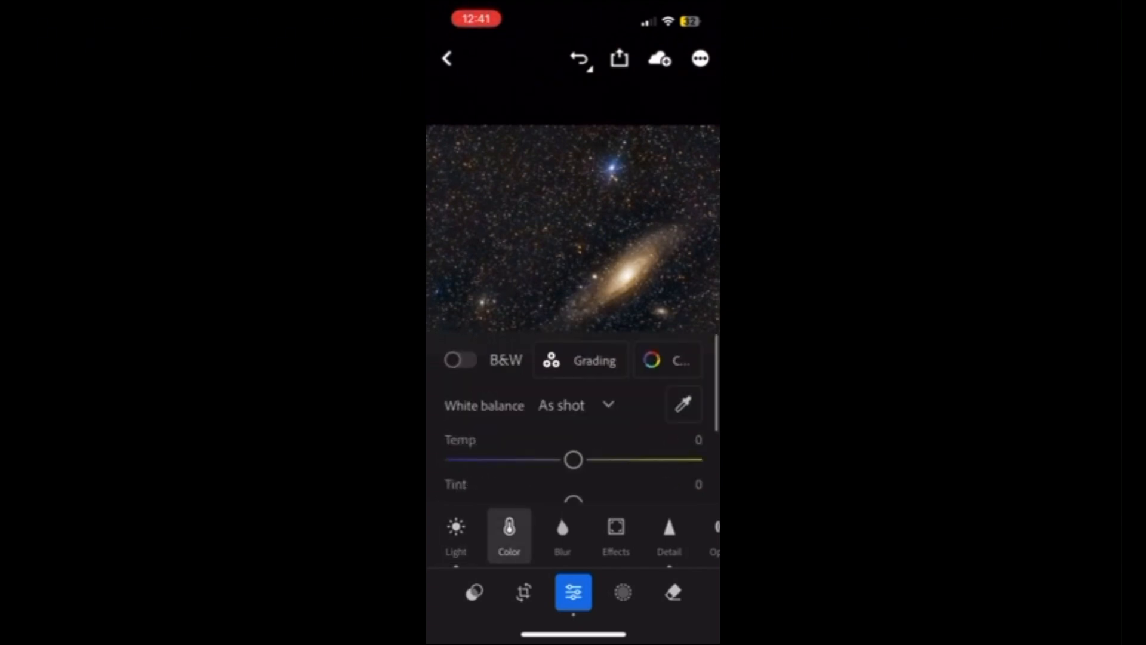
click(667, 358)
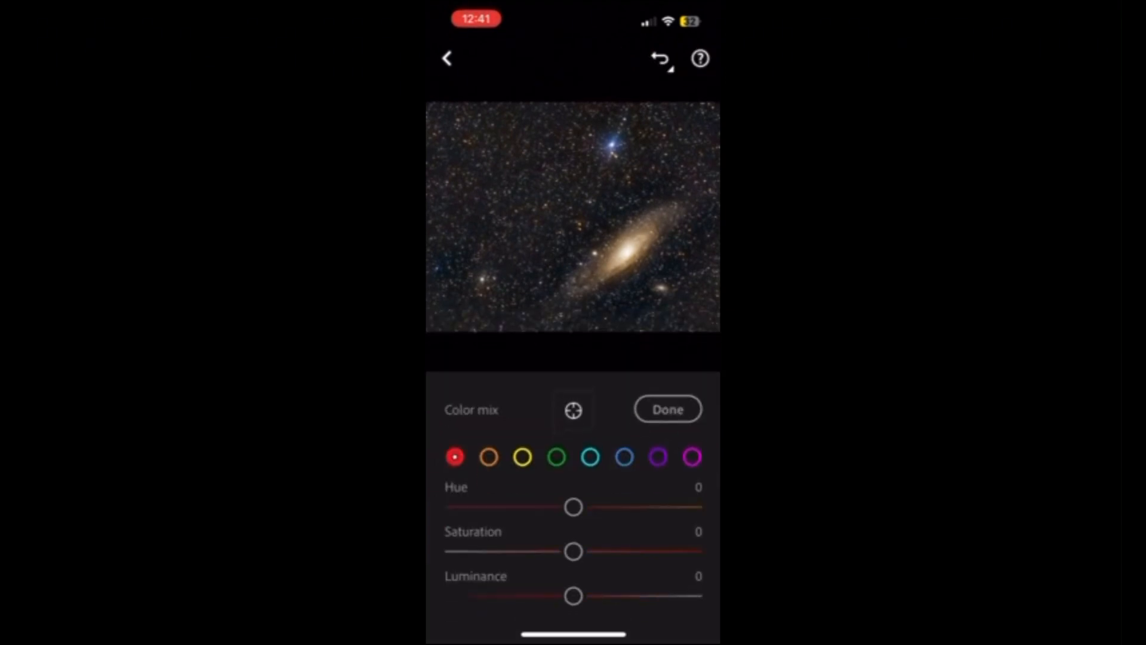
drag(572, 552, 581, 551)
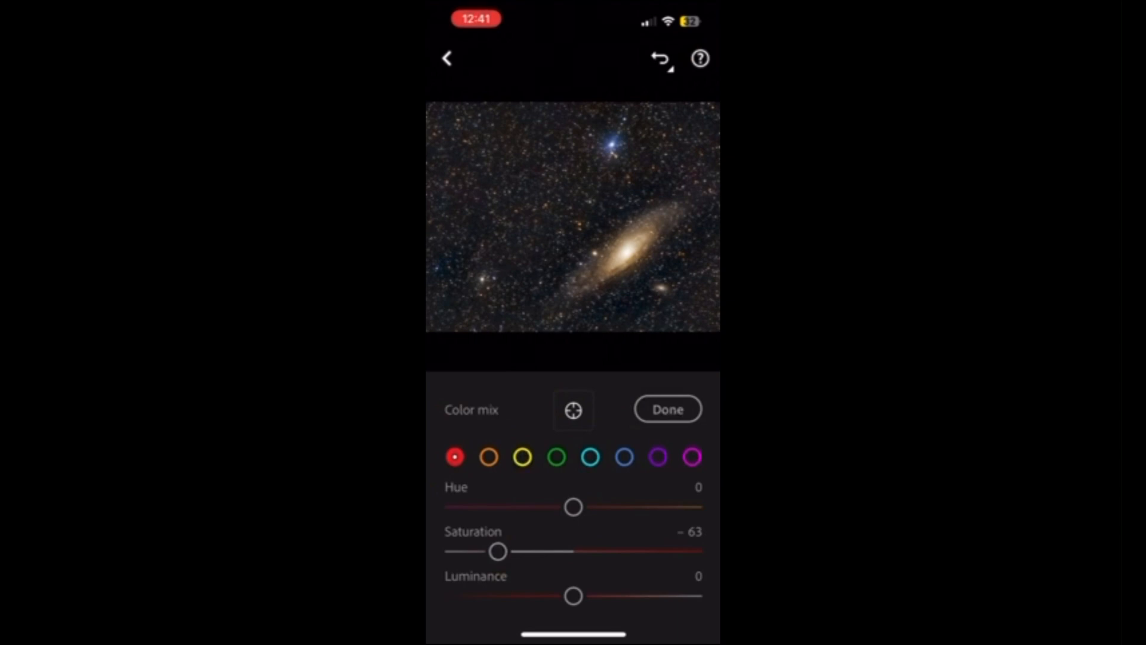
drag(497, 551, 556, 551)
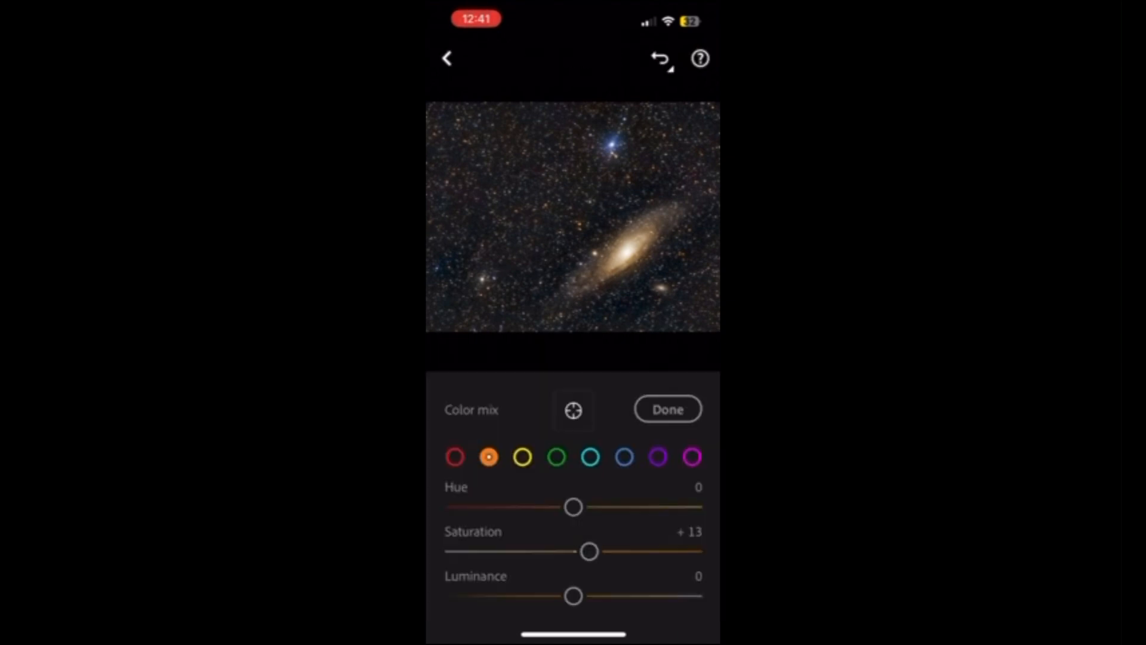
drag(590, 551, 582, 551)
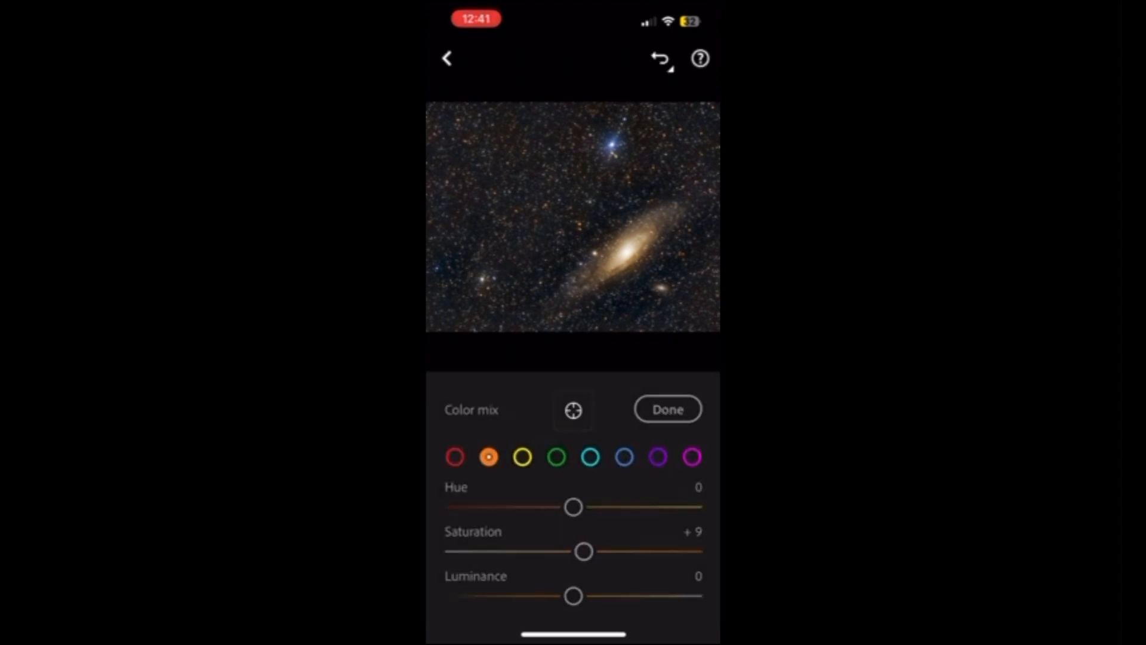
Give the yellows saturation +16 and luminance −24
drag(573, 596, 631, 596)
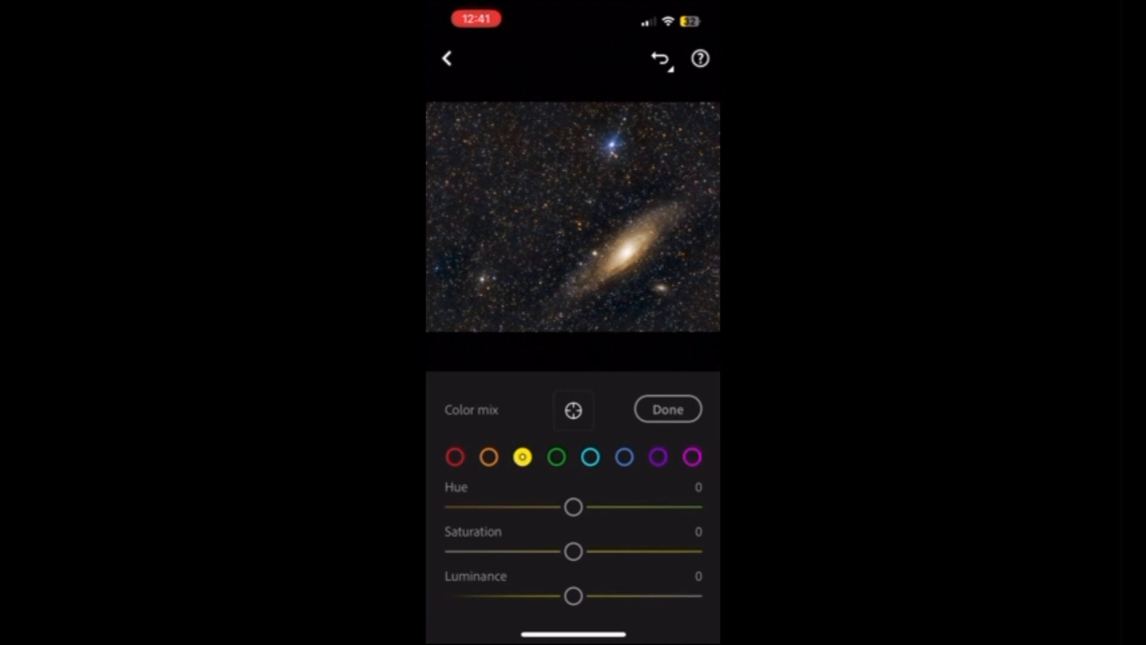
drag(573, 551, 570, 550)
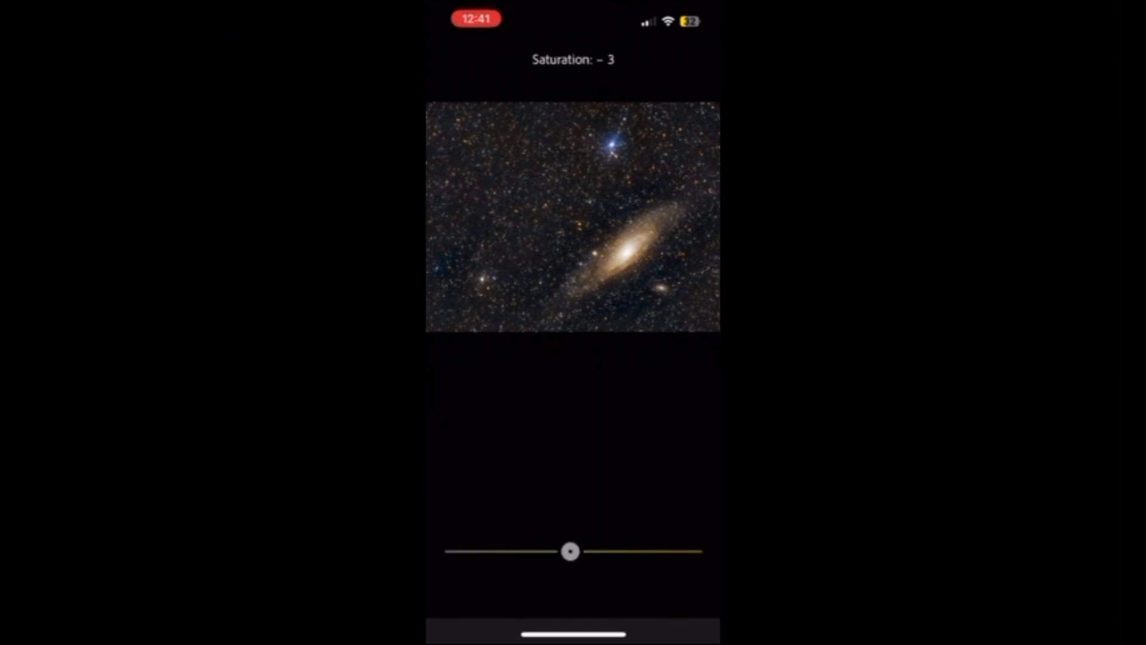
drag(570, 550, 621, 595)
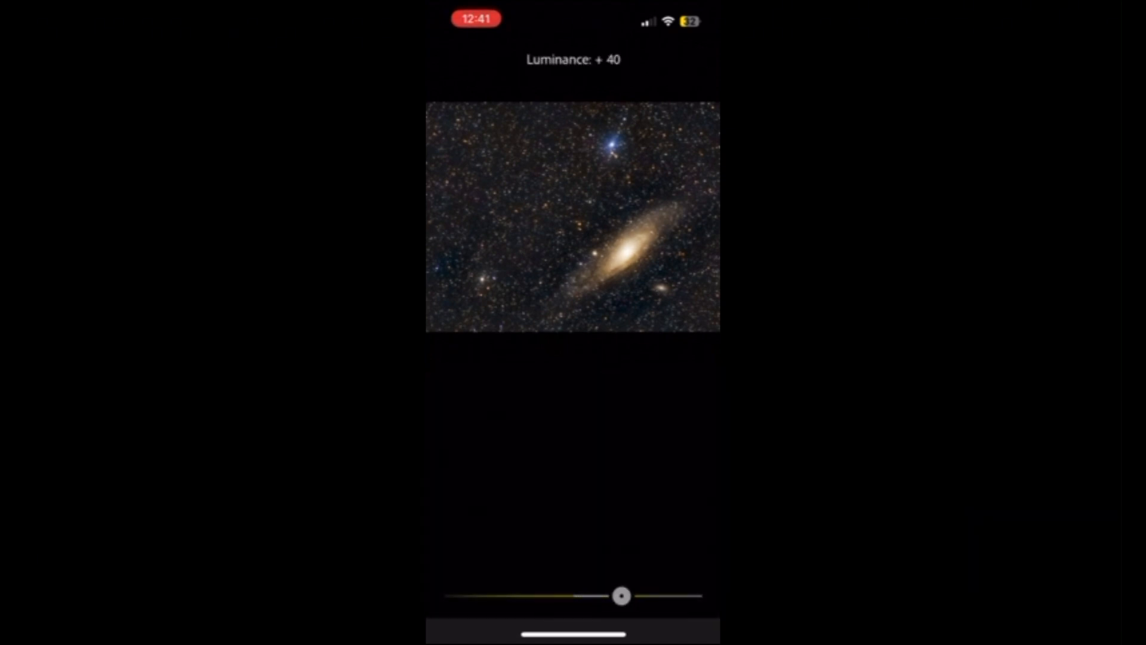
drag(622, 596, 610, 596)
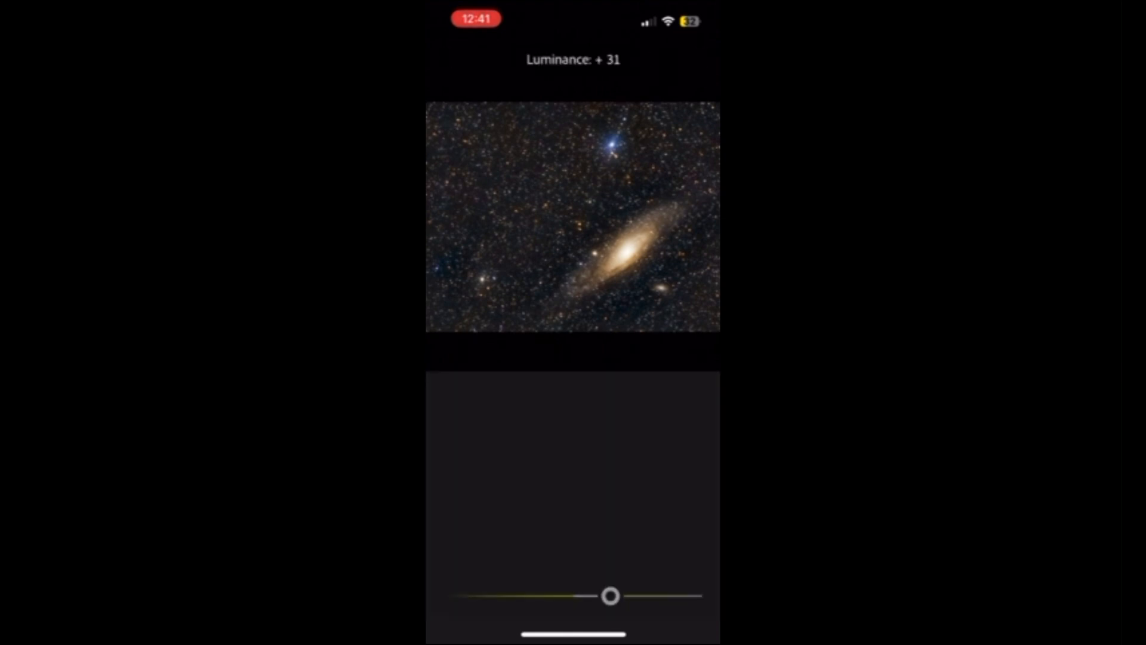
drag(610, 596, 541, 596)
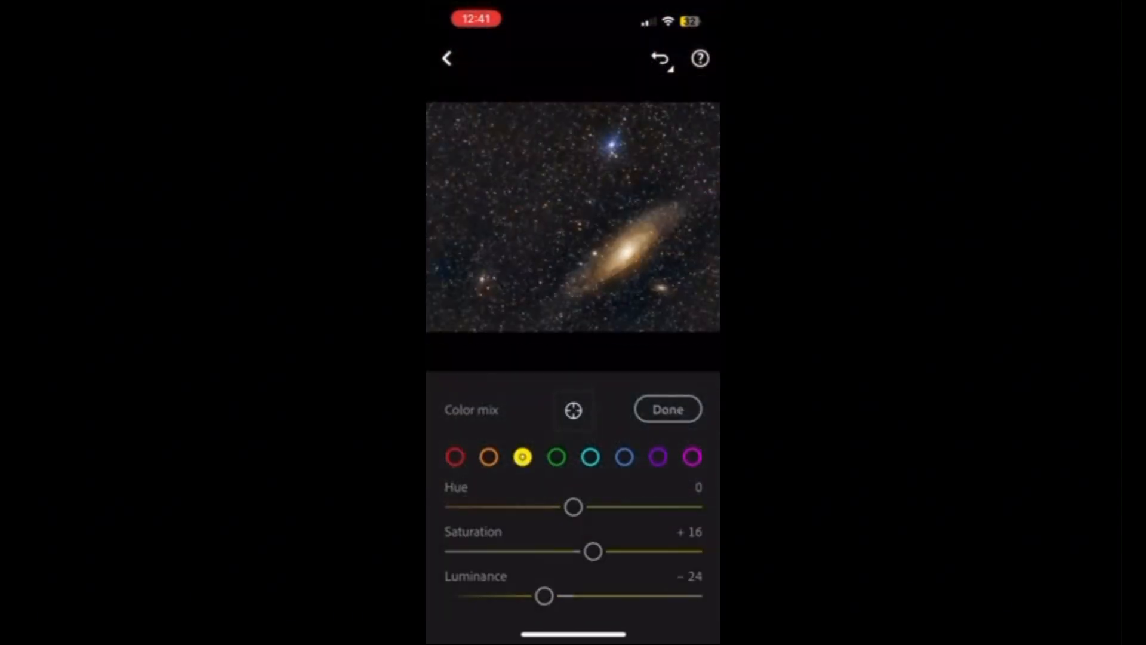
Desaturate the greens and aqua, and settle blue saturation at −21
click(557, 456)
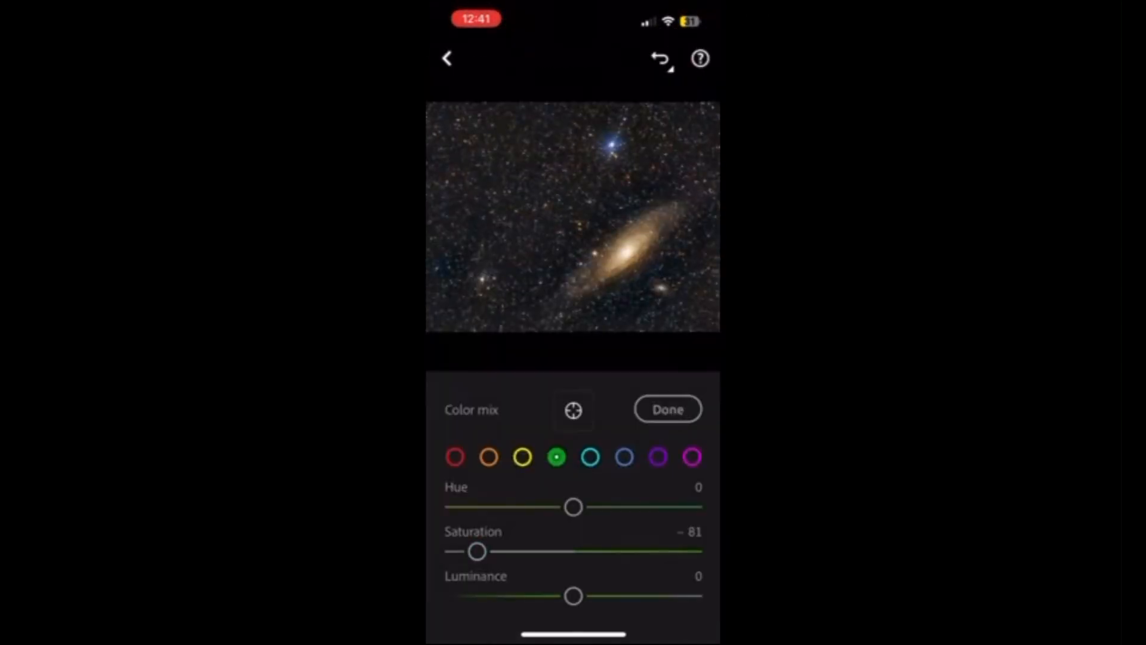
click(589, 456)
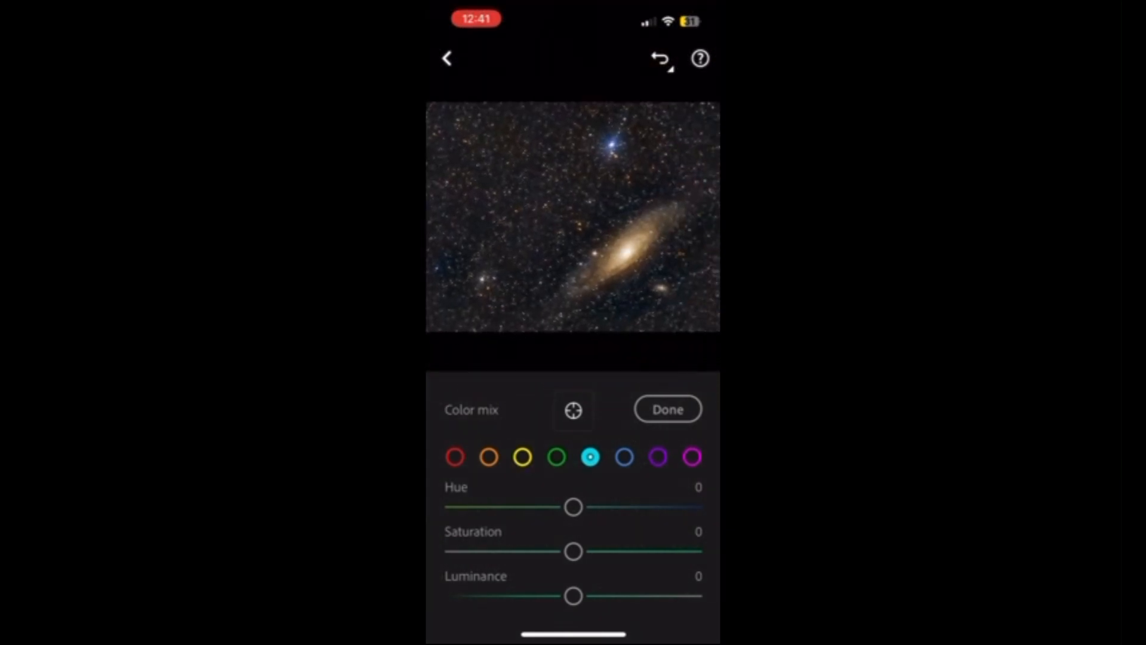
drag(573, 551, 524, 551)
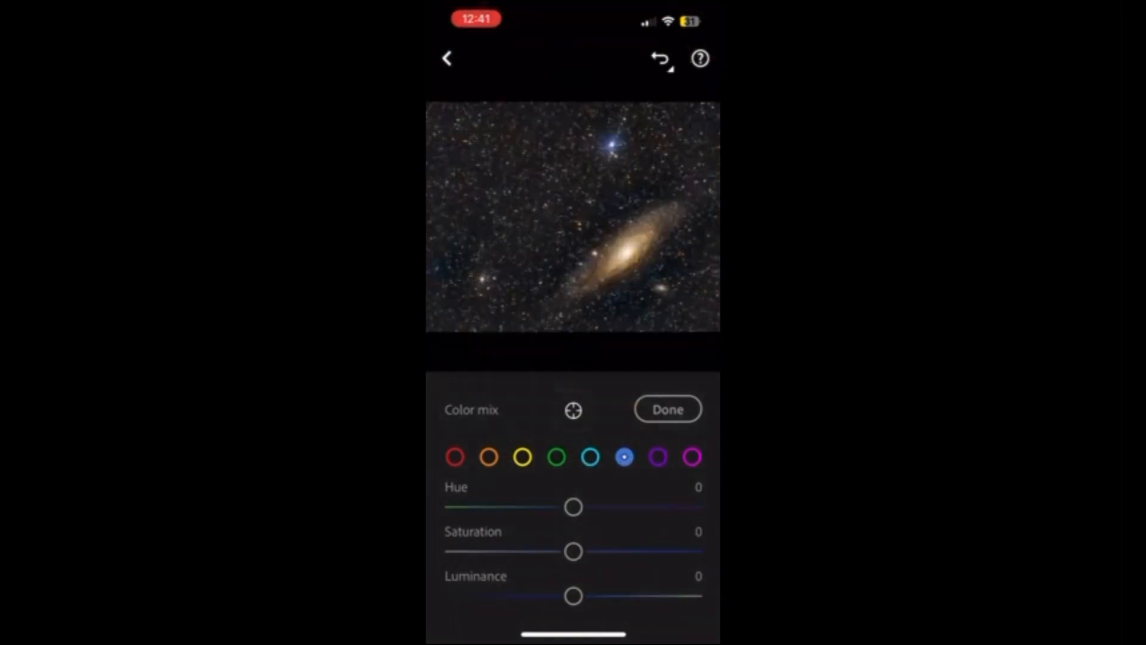
drag(572, 552, 646, 551)
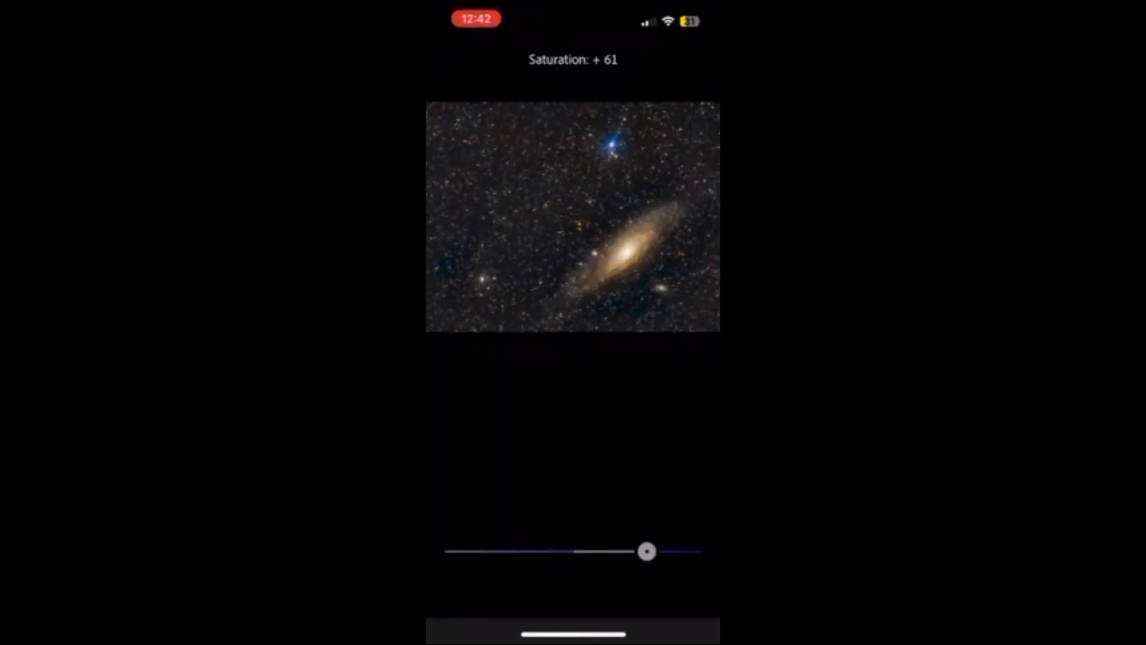
drag(647, 551, 619, 551)
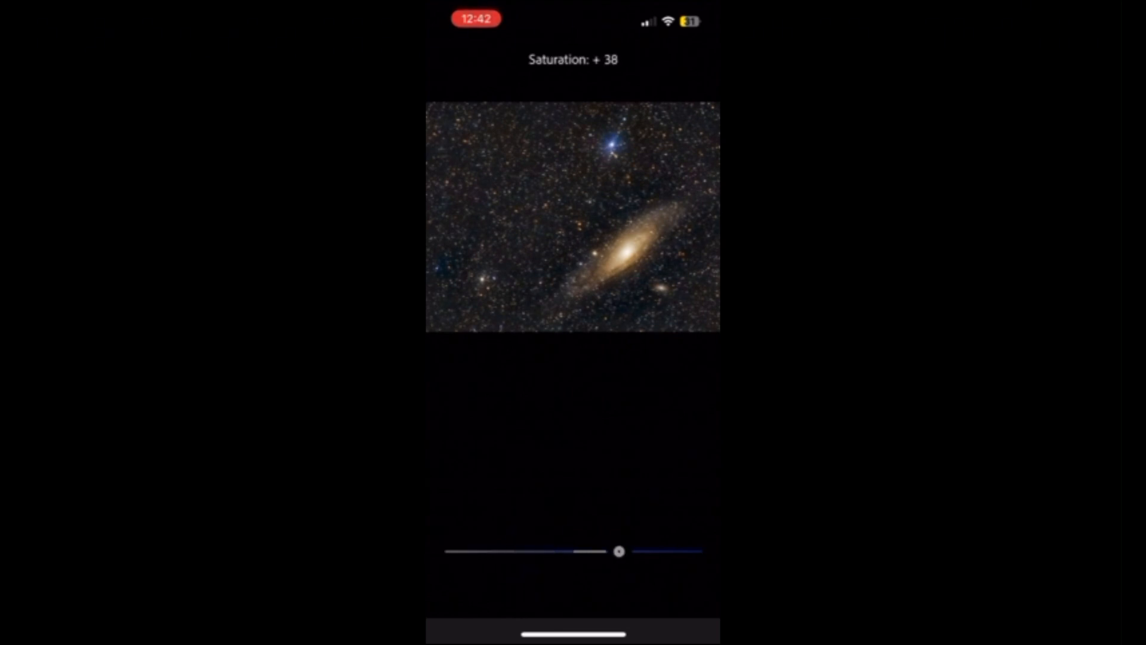
drag(619, 550, 678, 551)
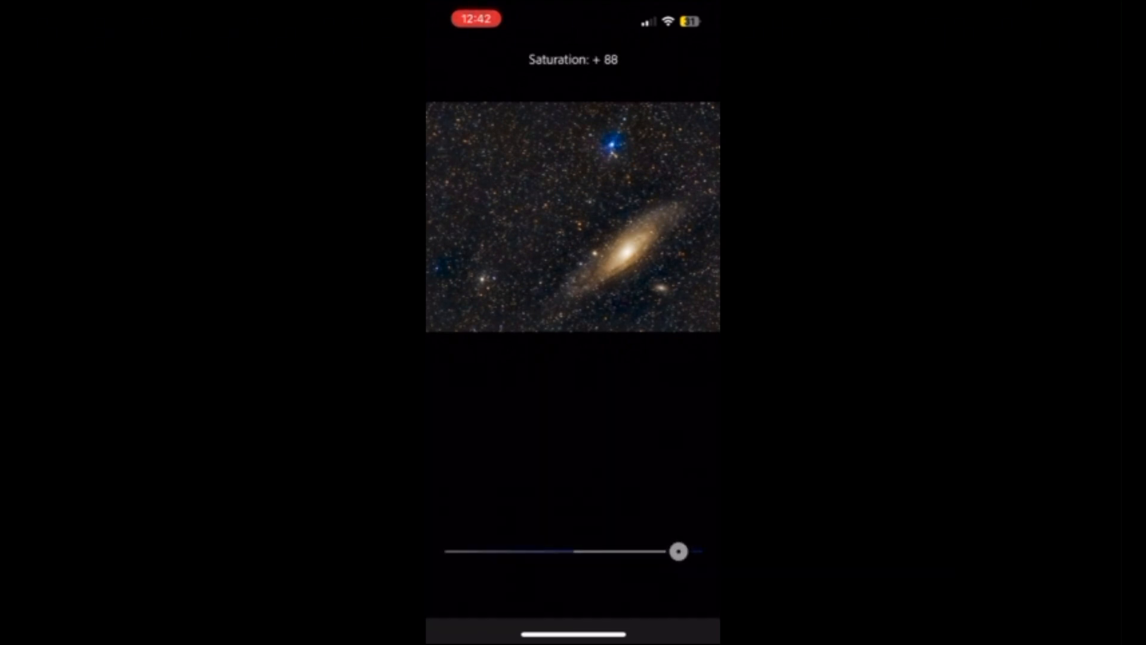
drag(676, 550, 547, 550)
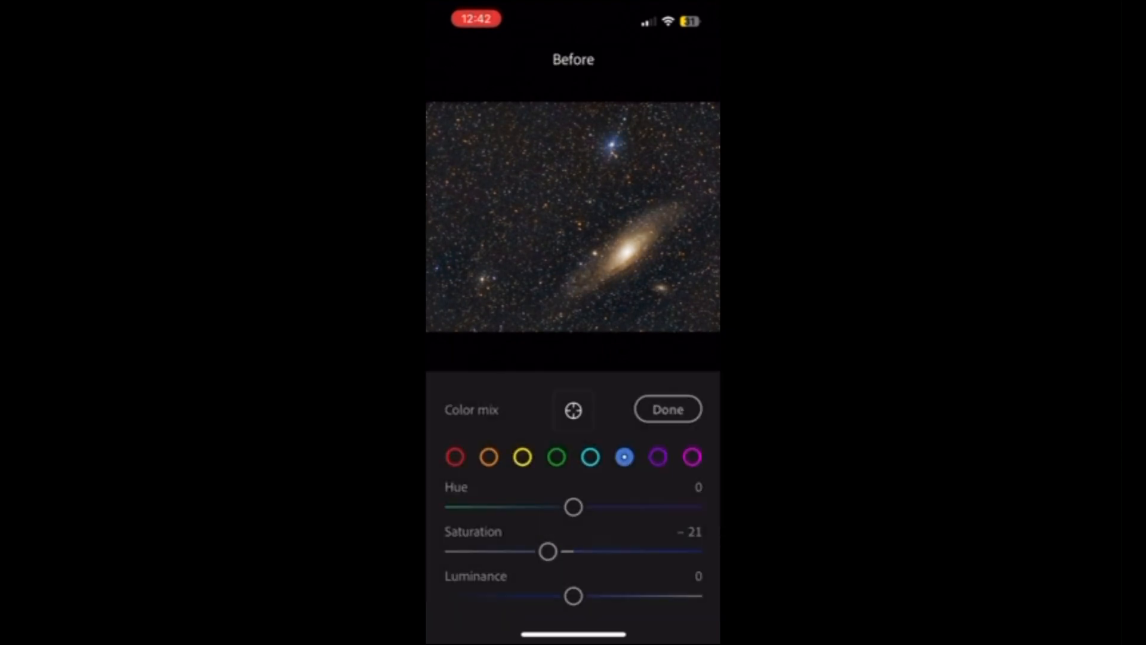
Set magenta saturation to −100 and finish the color mix
click(658, 457)
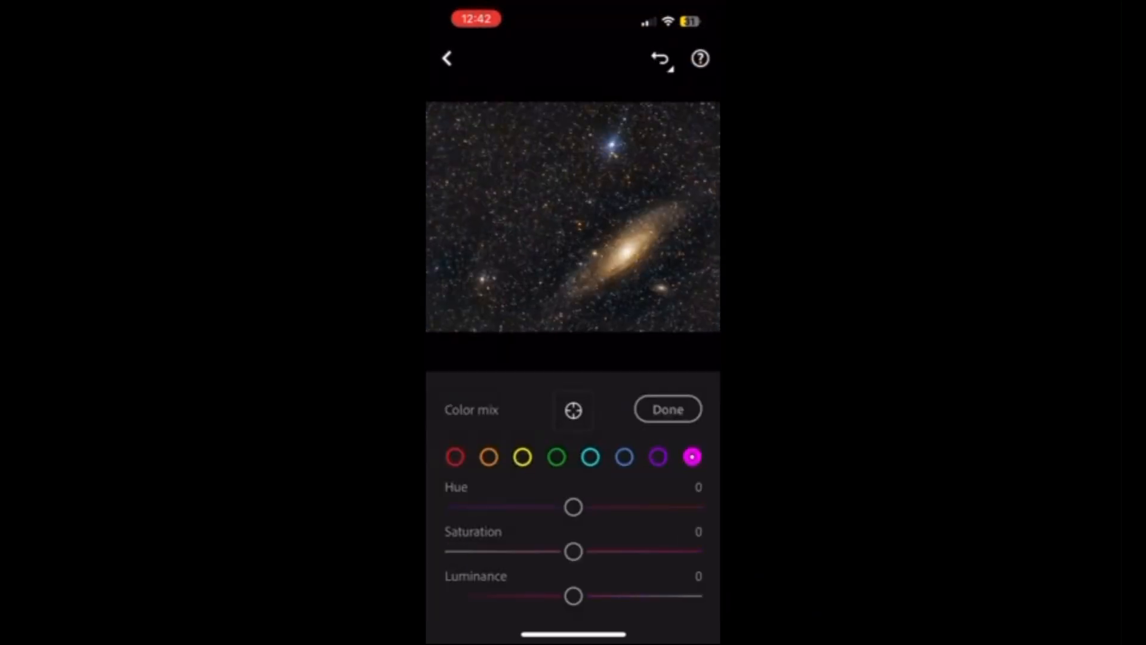
drag(572, 551, 453, 551)
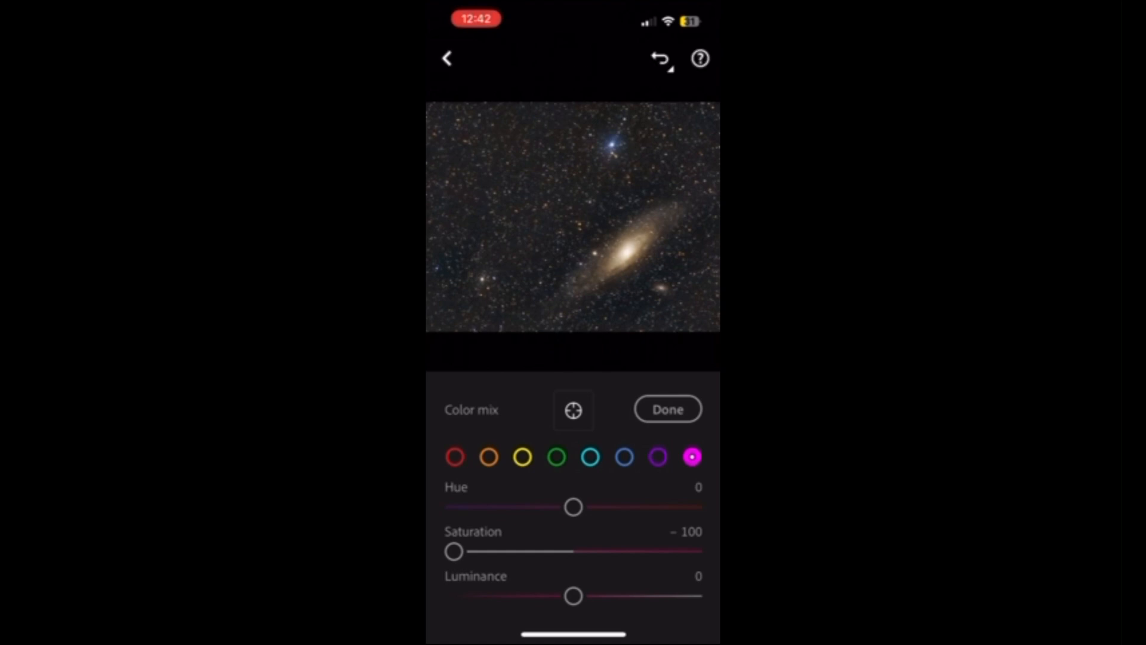
click(666, 408)
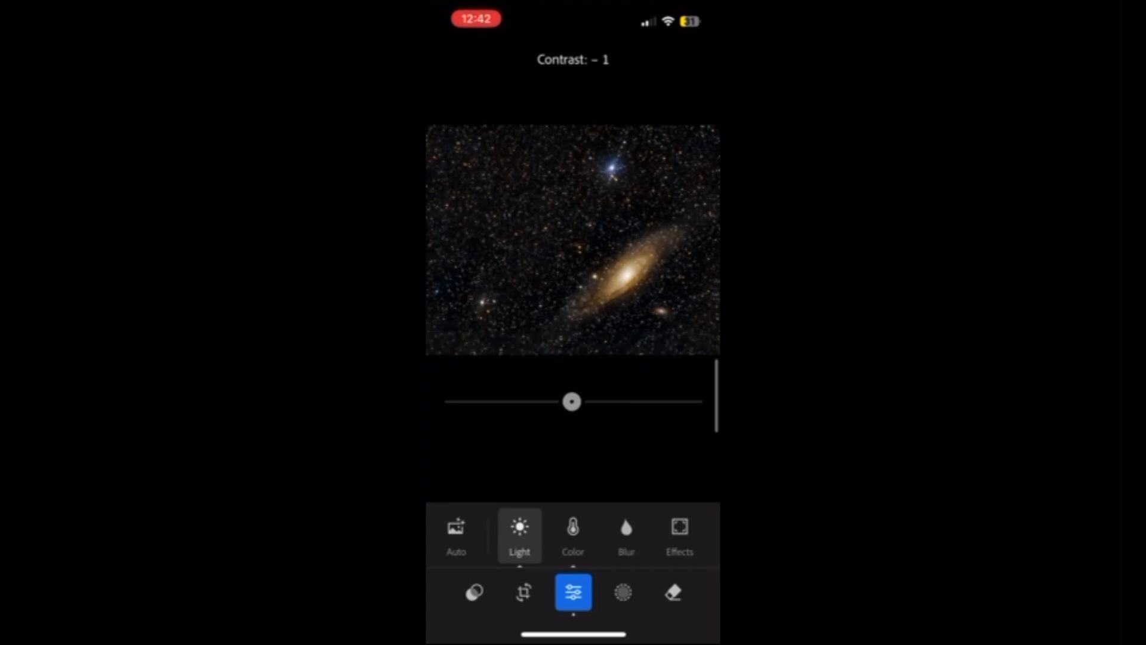
Lower Contrast to −43 in the Light panel
drag(573, 401, 537, 401)
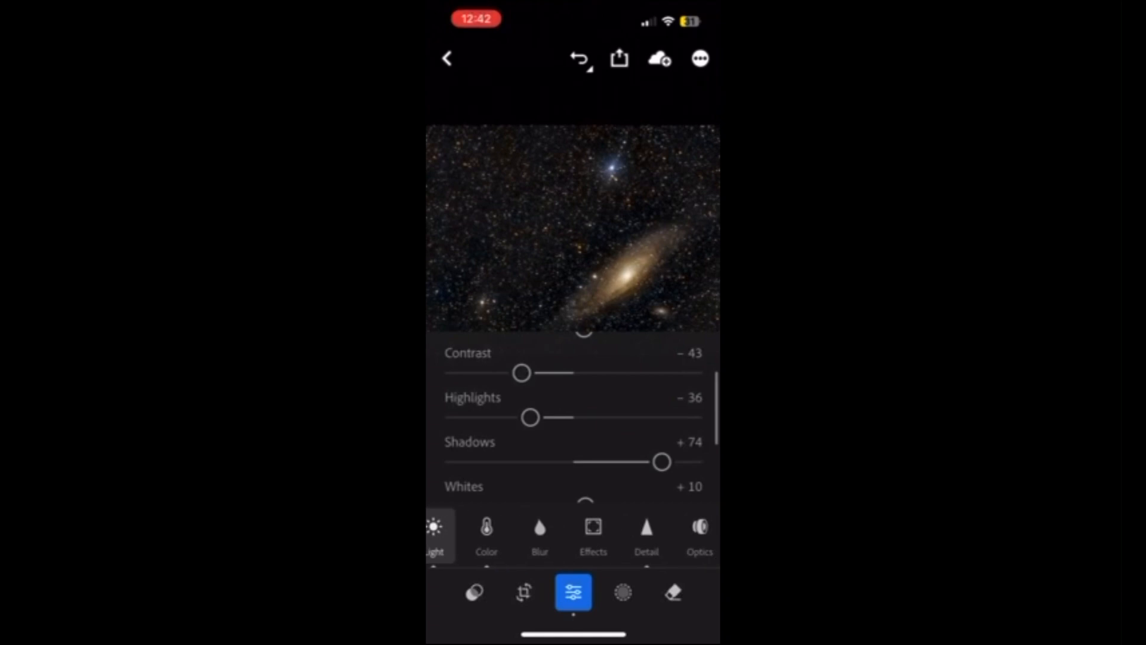
Apply noise reduction to the galaxy photo from the Detail panel
click(646, 534)
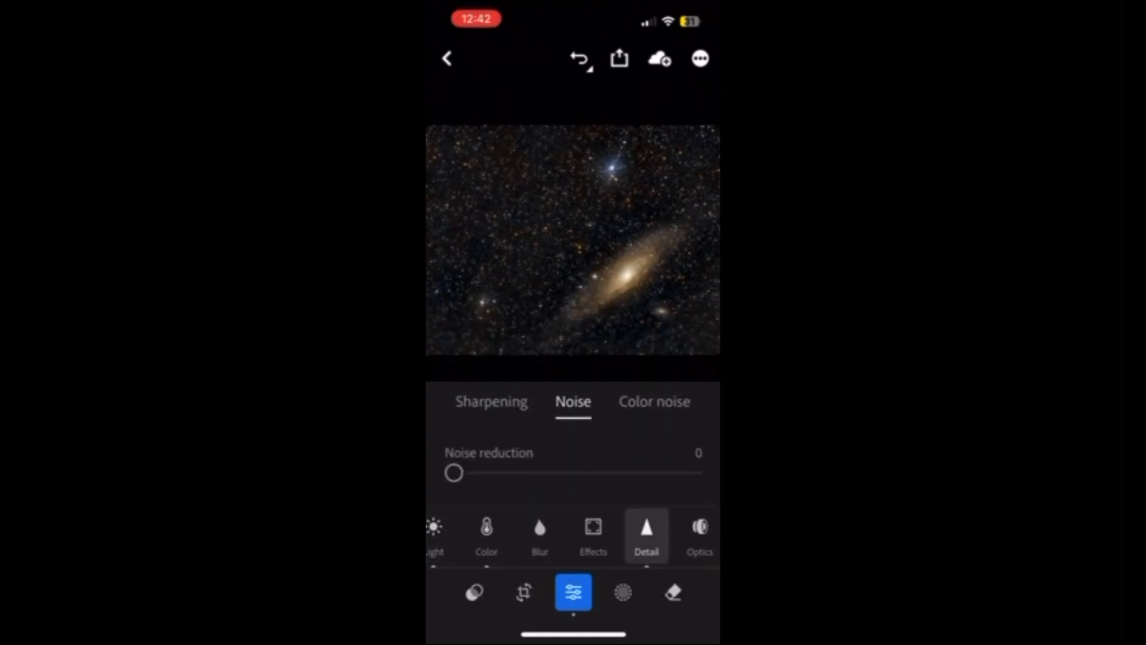
drag(453, 473, 521, 383)
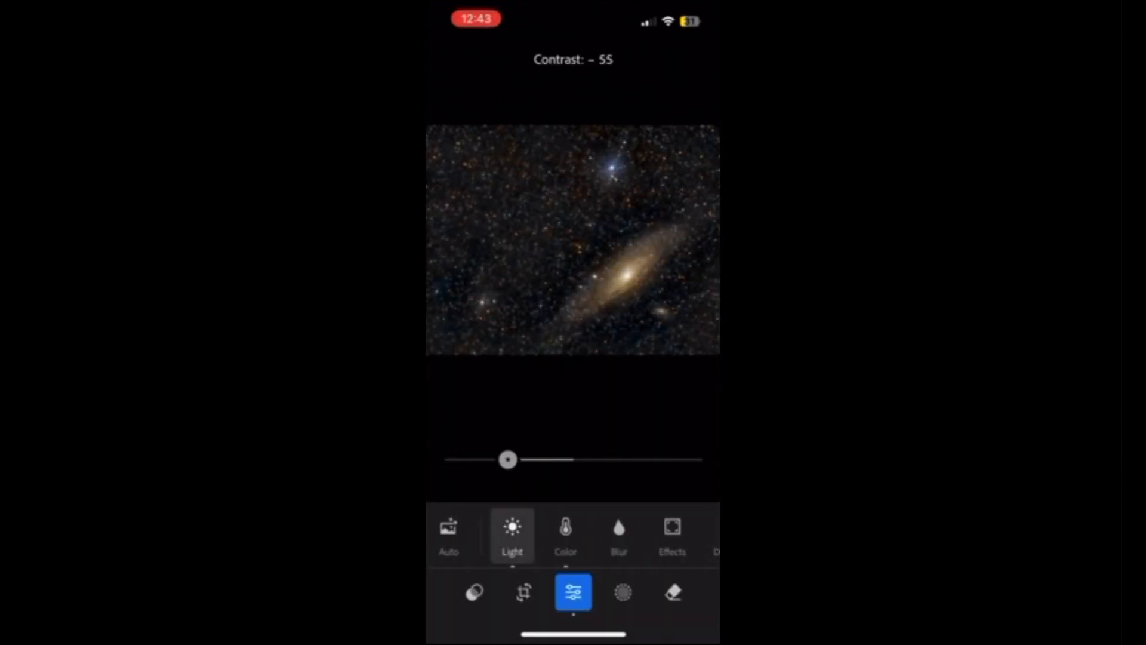
Set Contrast to −61 and Exposure to +0.66, then cool Temp to about −2
drag(508, 459, 499, 459)
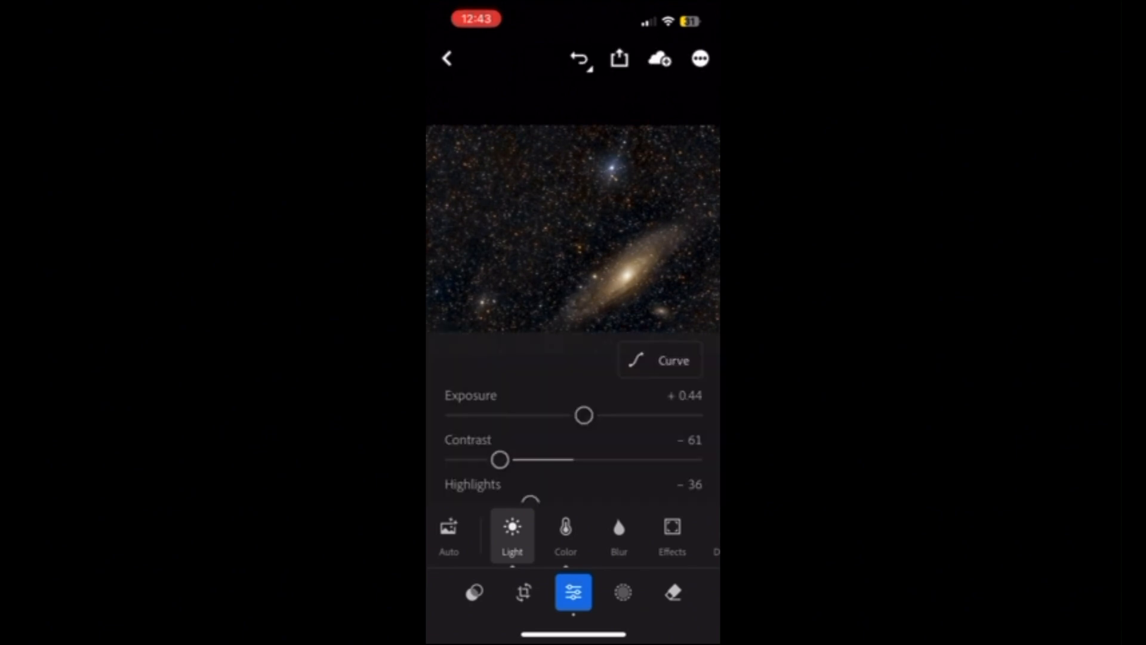
drag(583, 414, 587, 398)
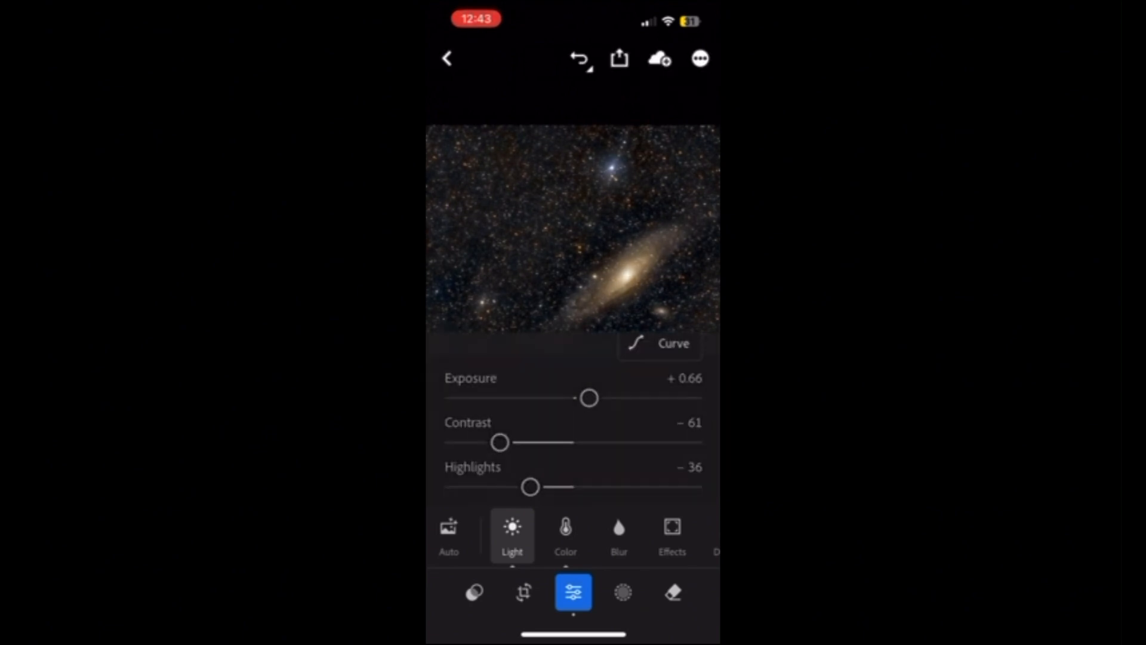
click(565, 534)
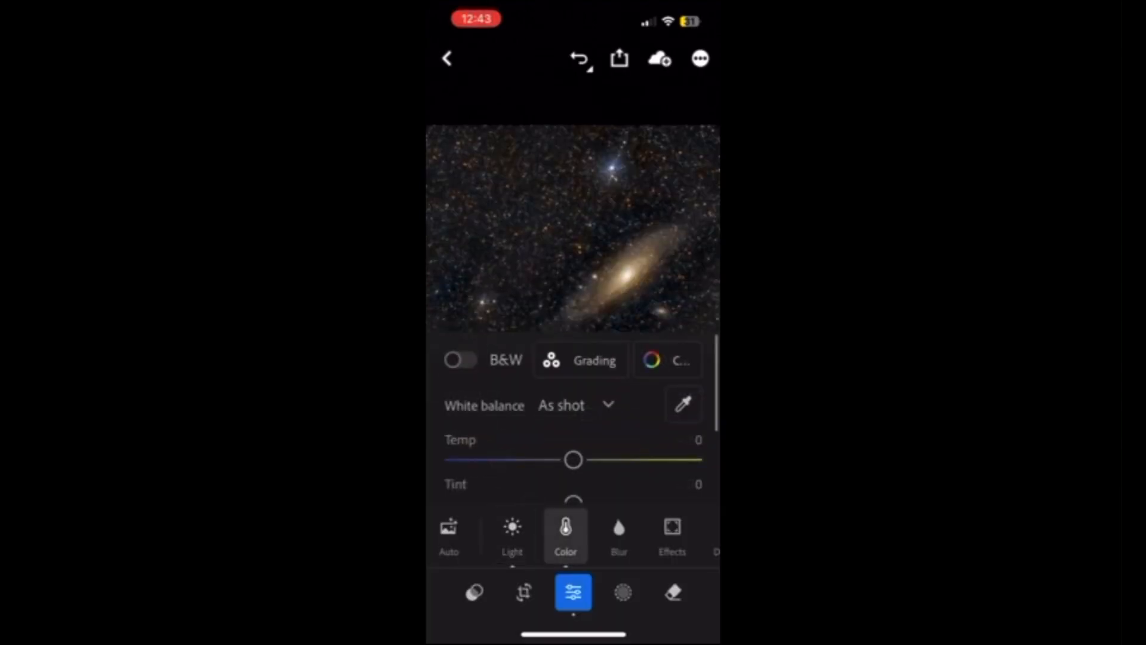
drag(573, 459, 562, 459)
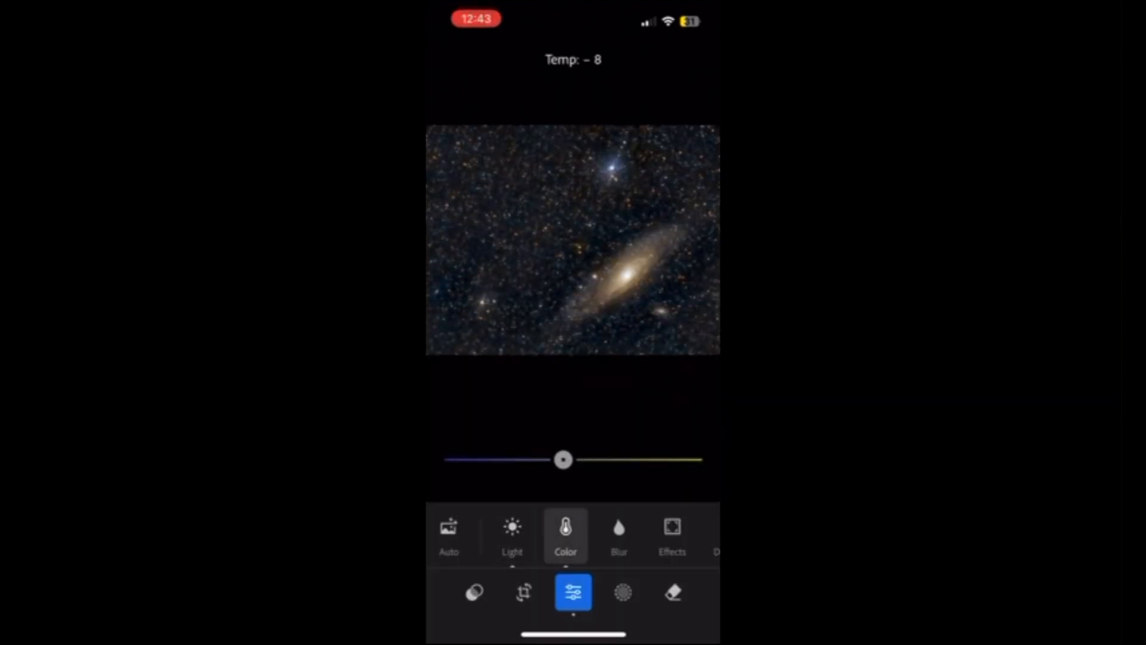
drag(562, 459, 571, 459)
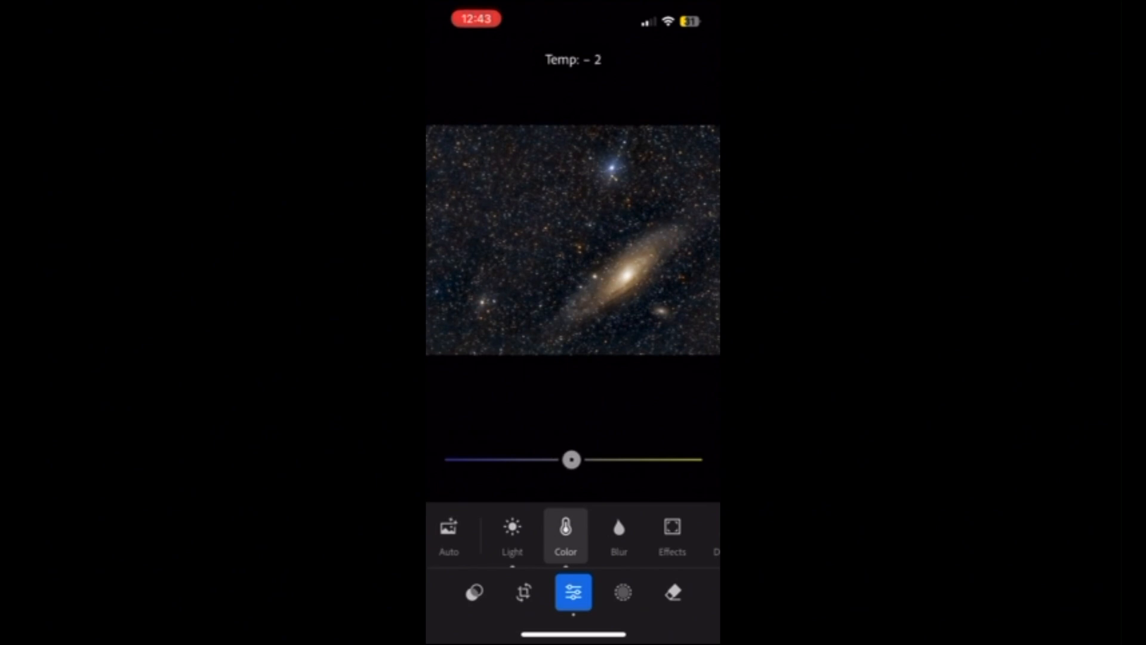